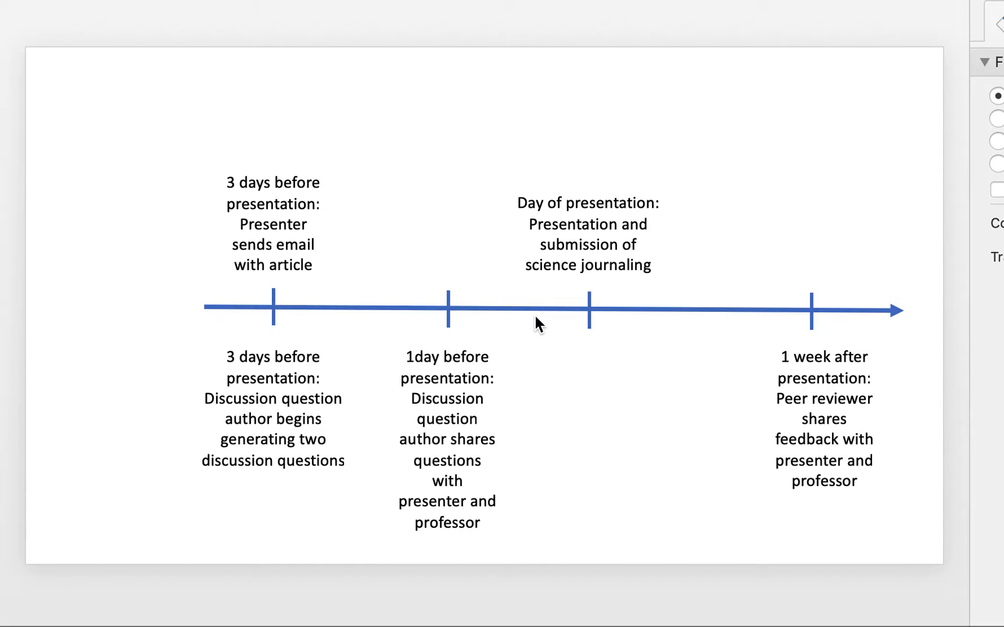
{"action": "mouse_move", "coordinate": [255, 320]}
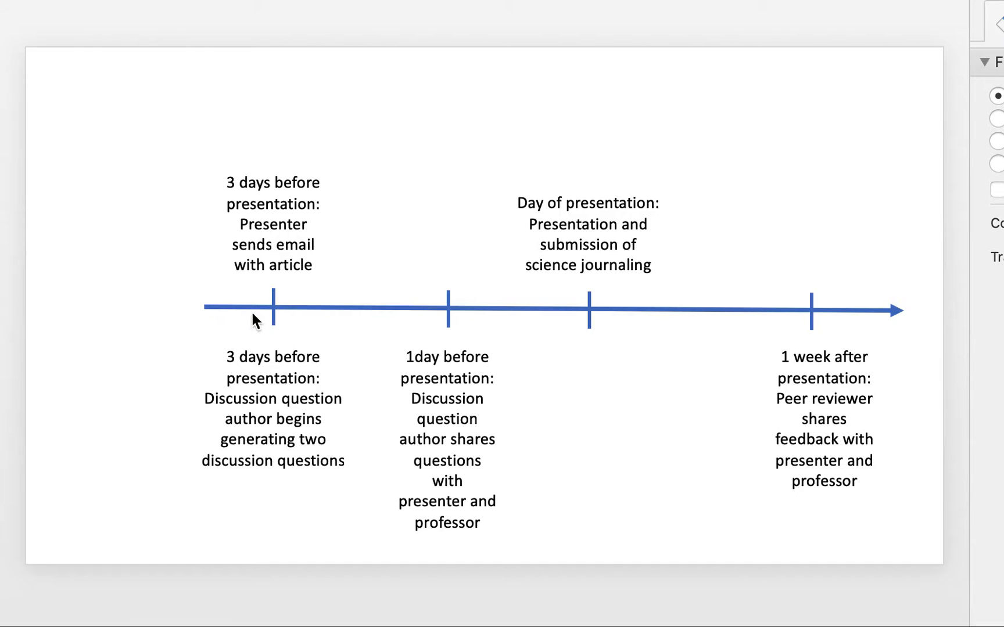
{"action": "mouse_move", "coordinate": [660, 144]}
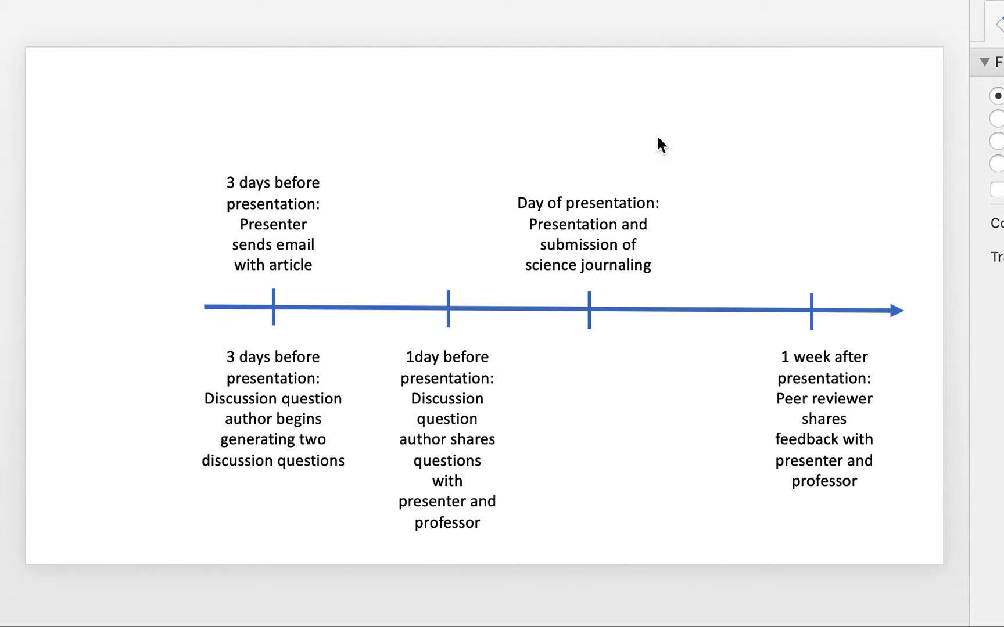
{"action": "mouse_move", "coordinate": [603, 421]}
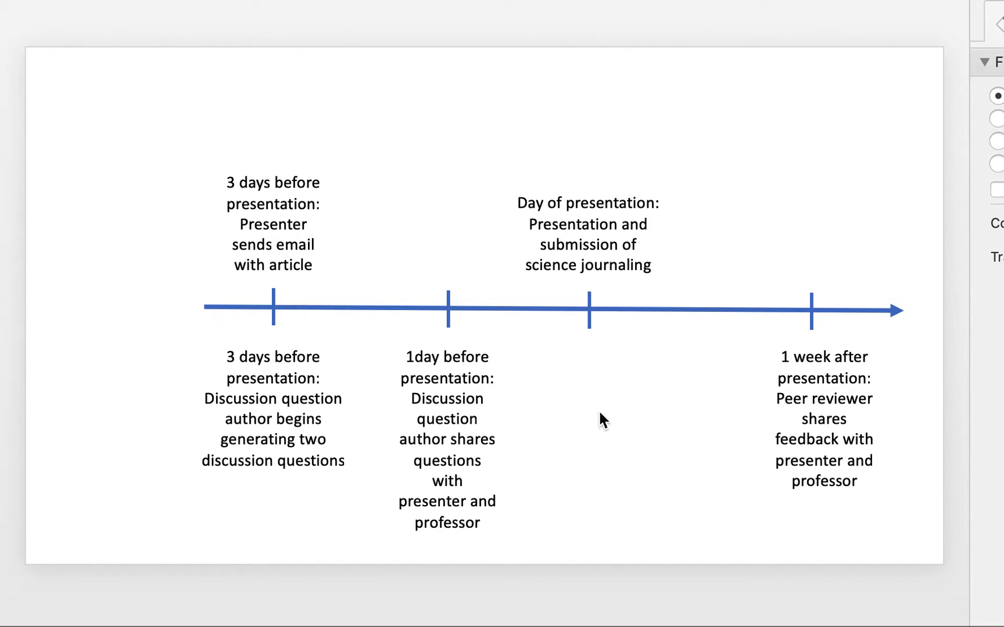
{"action": "mouse_move", "coordinate": [638, 381]}
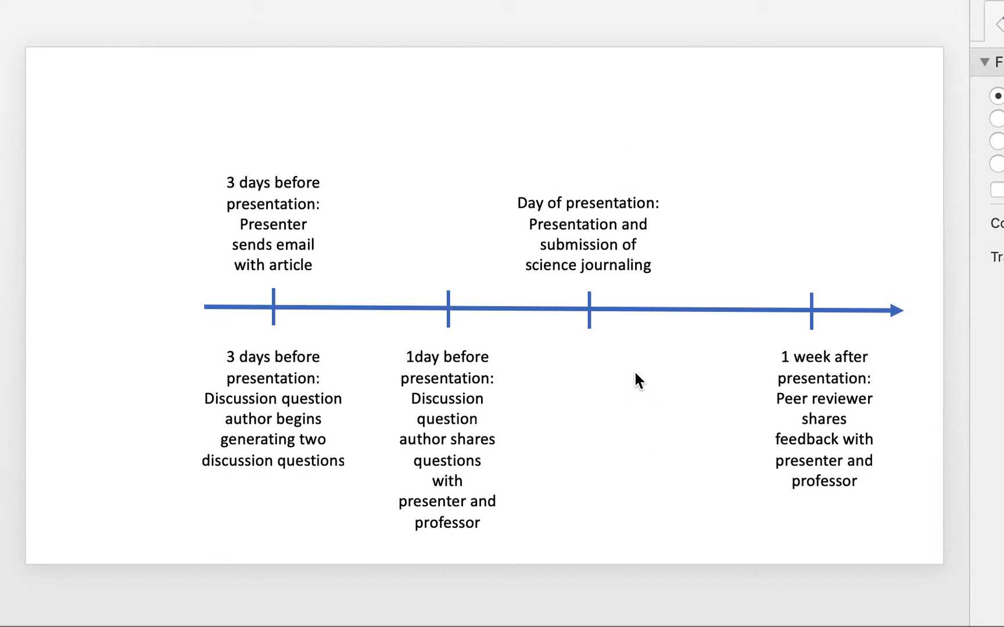
{"action": "mouse_move", "coordinate": [613, 343]}
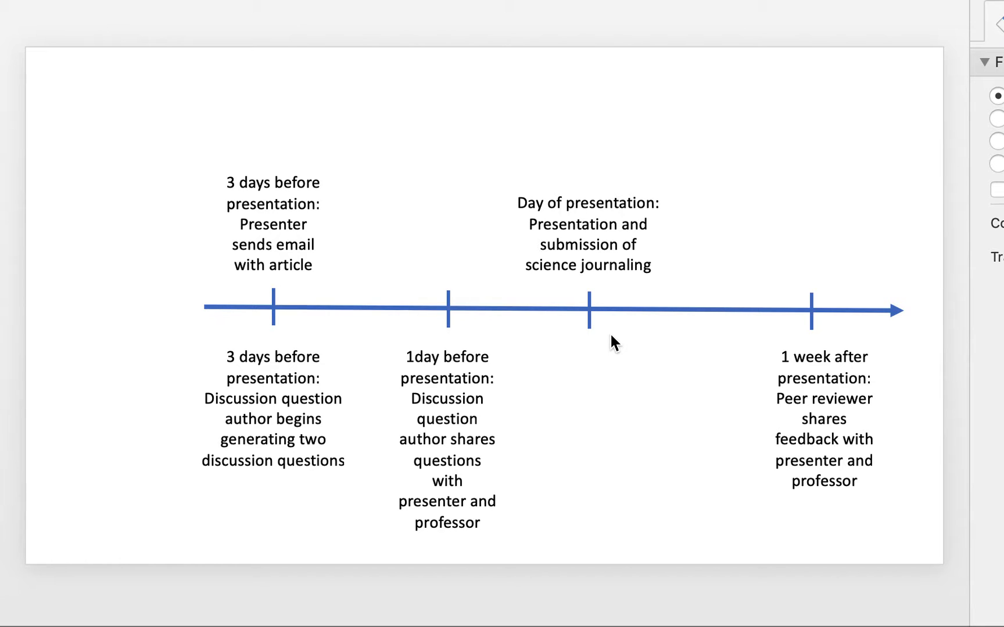
{"action": "mouse_move", "coordinate": [568, 331]}
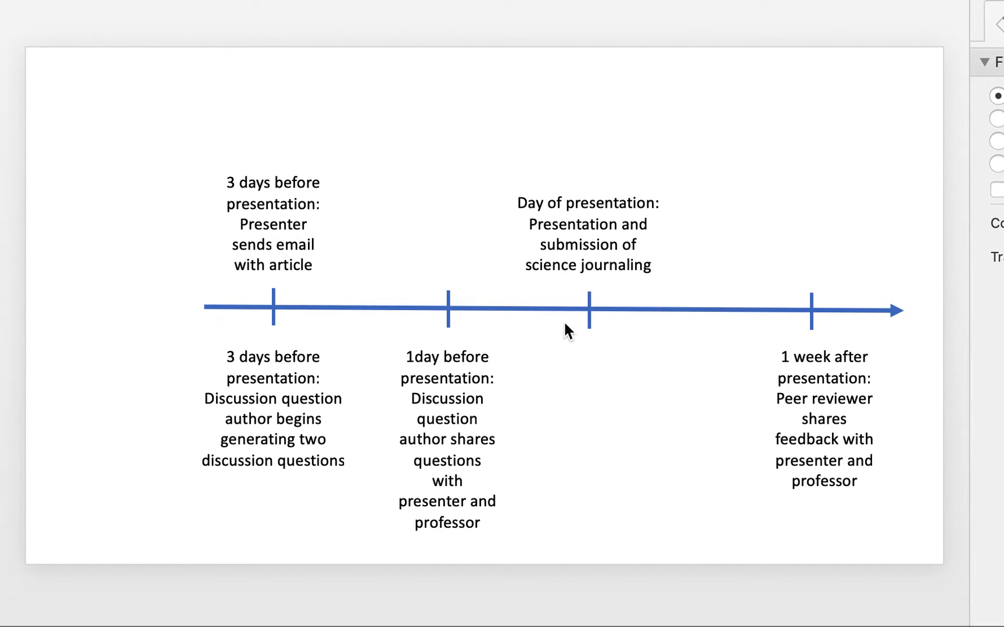
{"action": "mouse_move", "coordinate": [607, 340]}
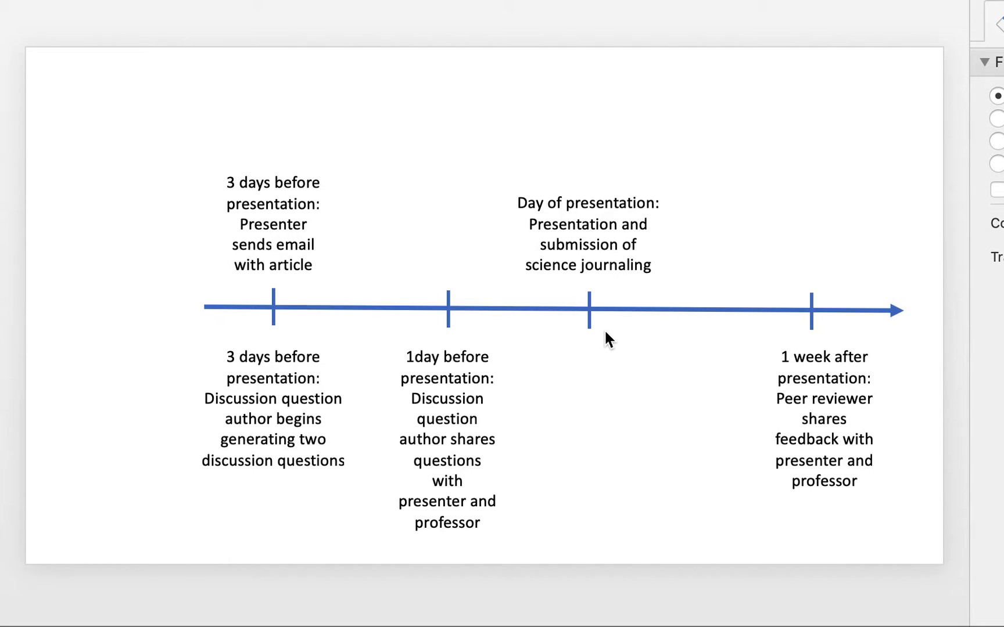
{"action": "mouse_move", "coordinate": [596, 362]}
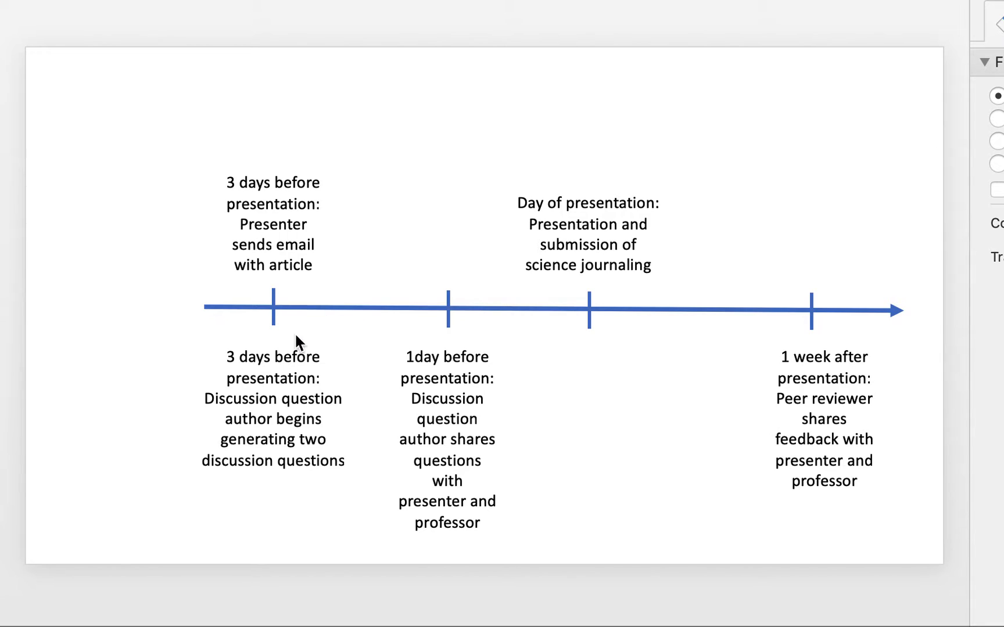
{"action": "mouse_move", "coordinate": [272, 201]}
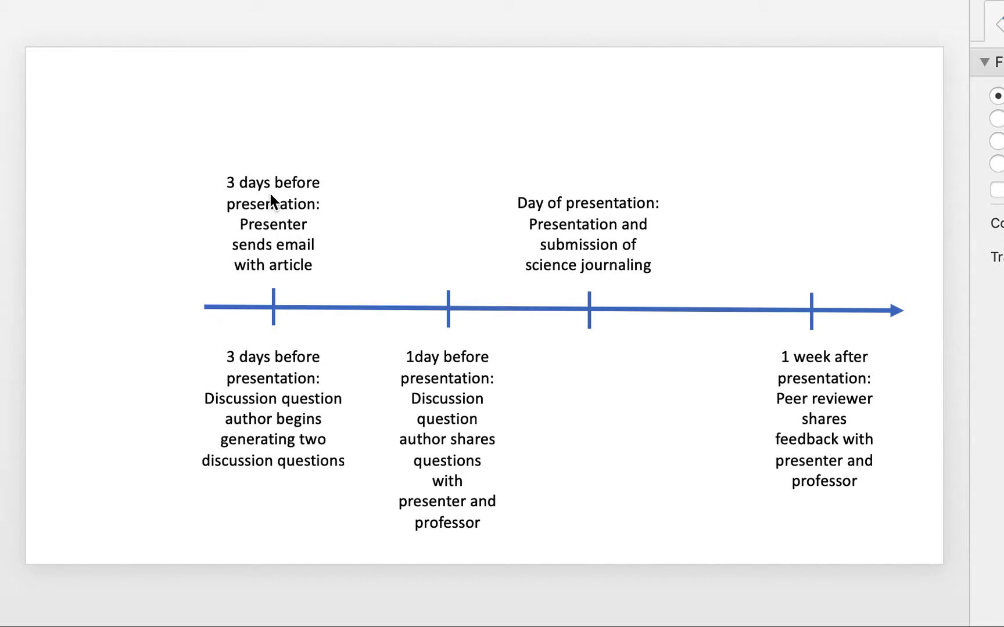
{"action": "mouse_move", "coordinate": [258, 274]}
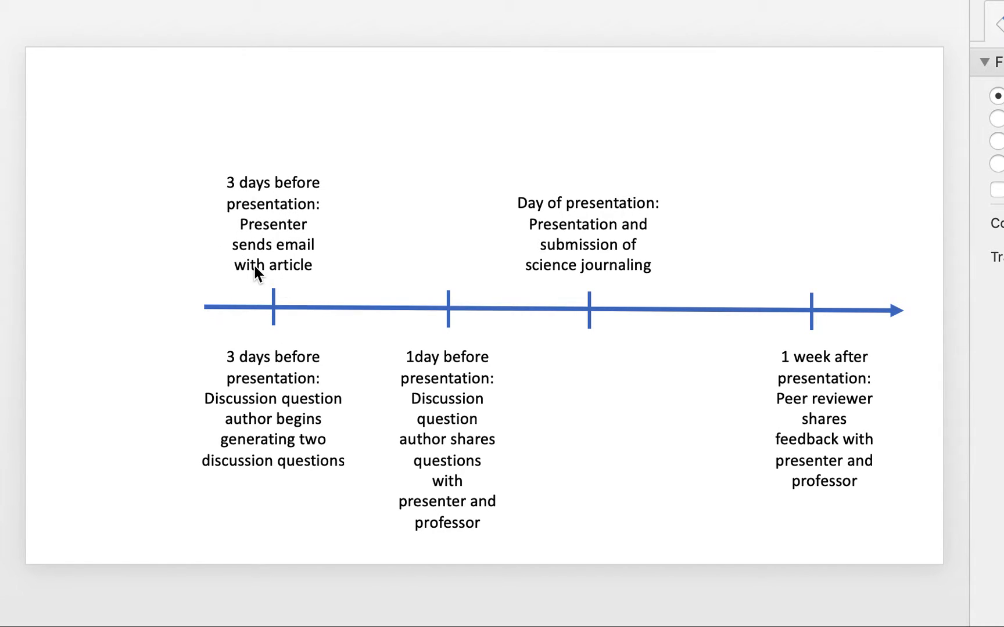
{"action": "mouse_move", "coordinate": [259, 415]}
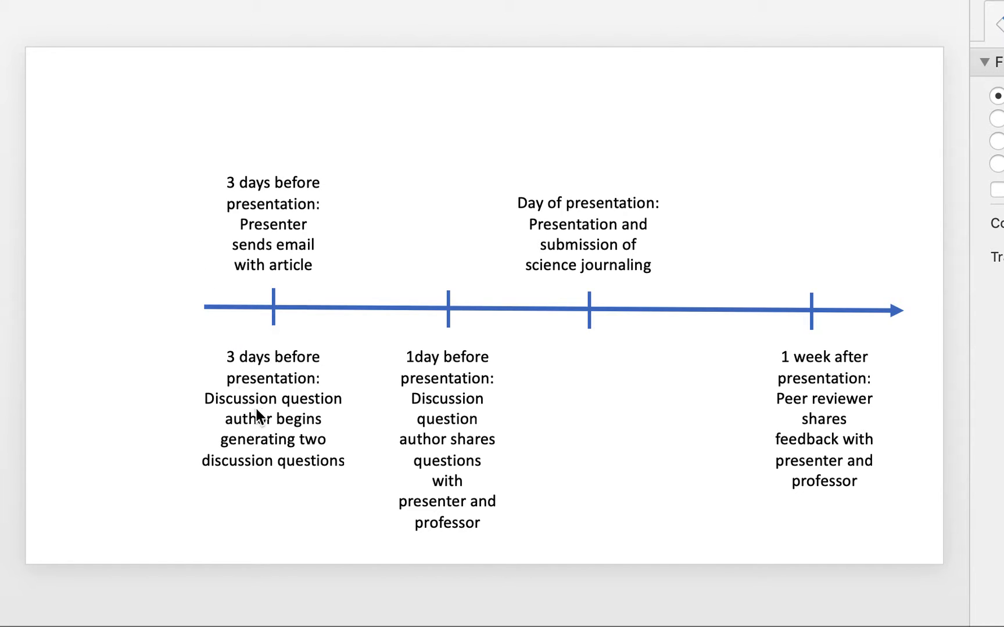
{"action": "mouse_move", "coordinate": [266, 314]}
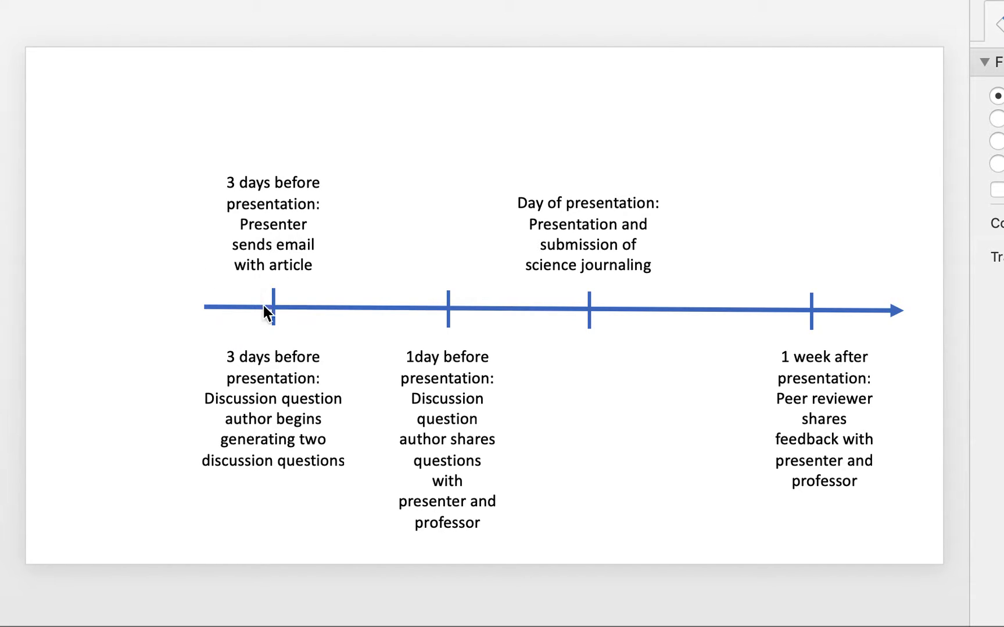
{"action": "mouse_move", "coordinate": [289, 407]}
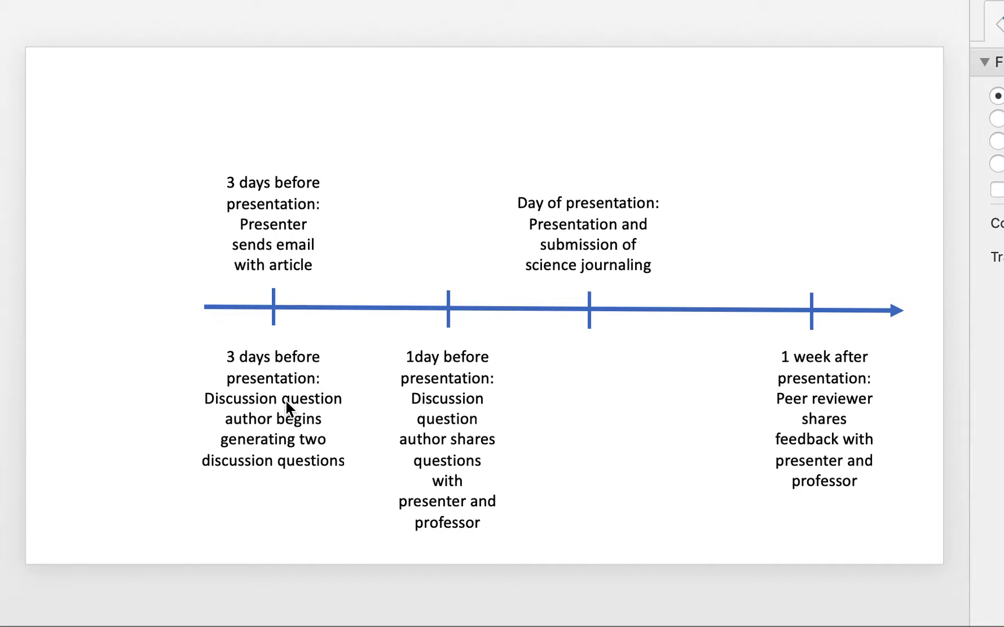
{"action": "mouse_move", "coordinate": [242, 419]}
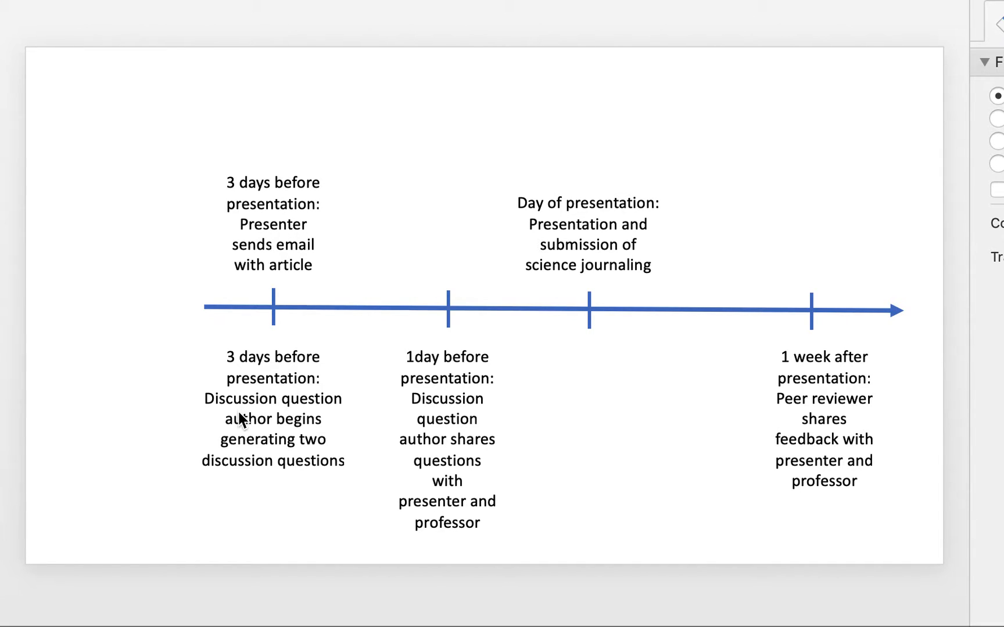
{"action": "mouse_move", "coordinate": [219, 422]}
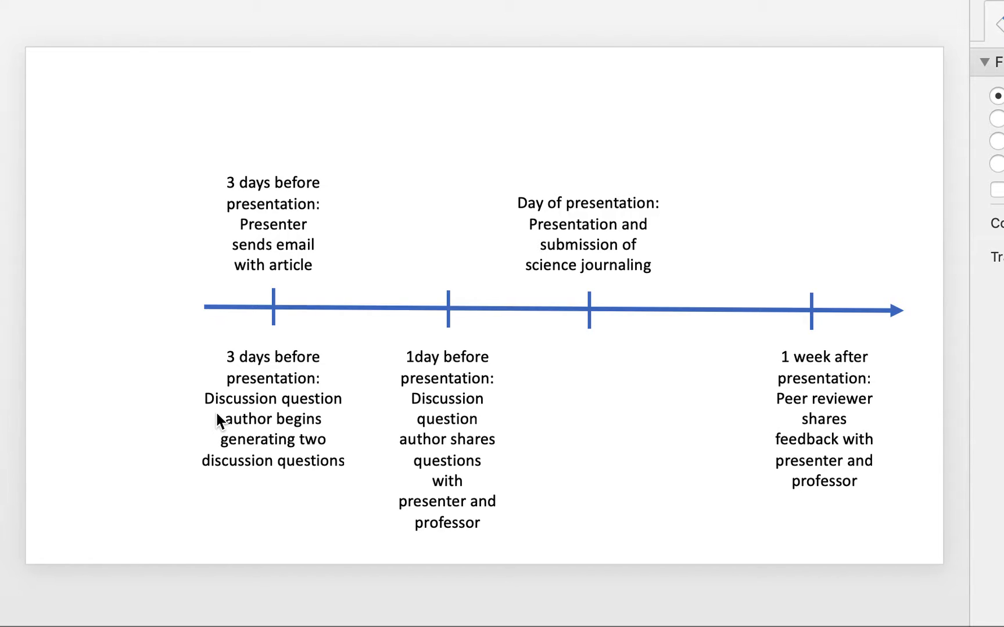
{"action": "mouse_move", "coordinate": [246, 441]}
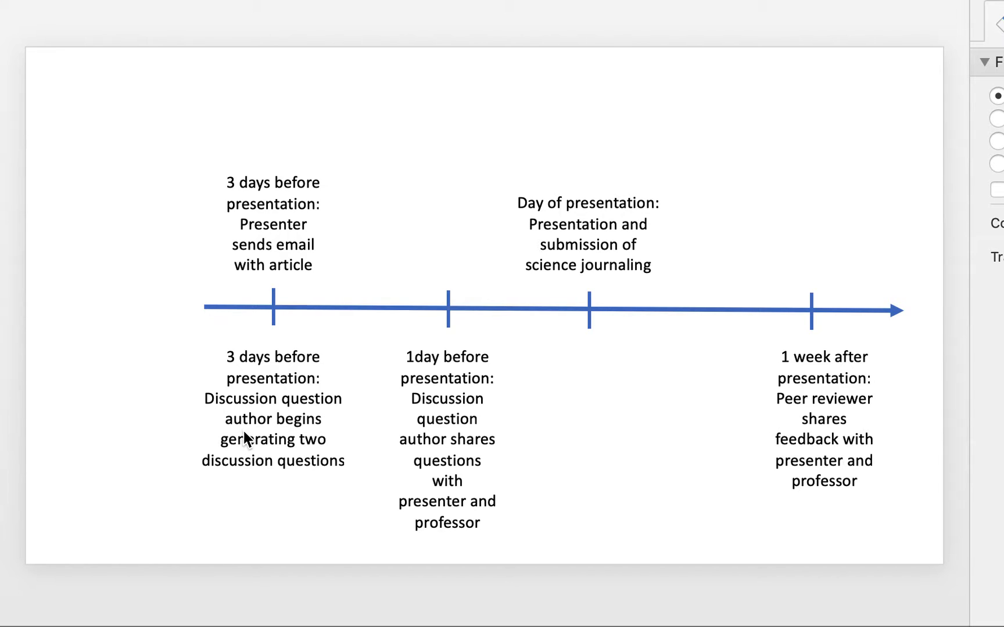
{"action": "mouse_move", "coordinate": [264, 446]}
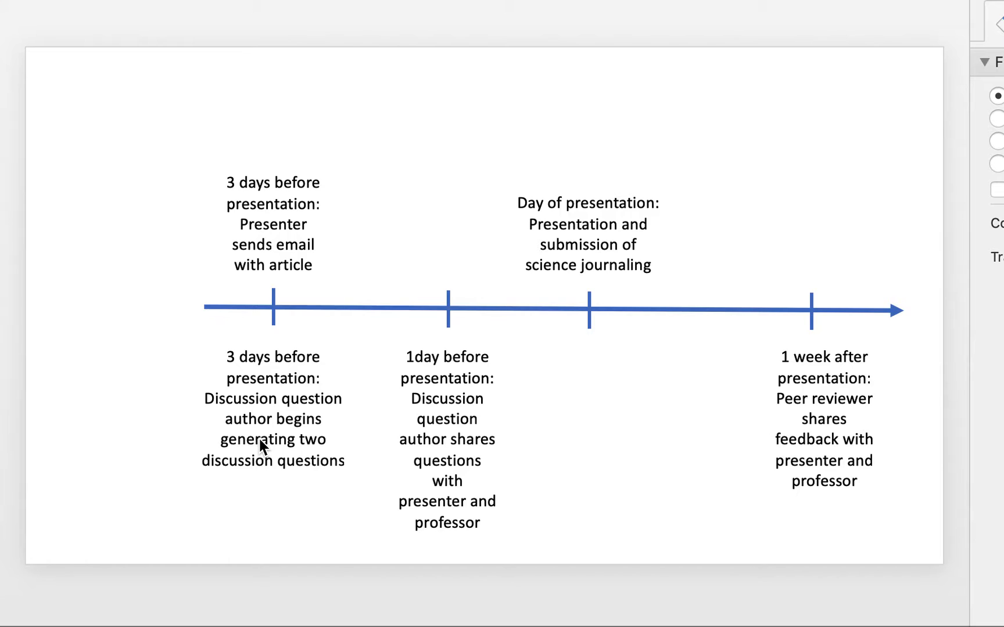
{"action": "mouse_move", "coordinate": [261, 444]}
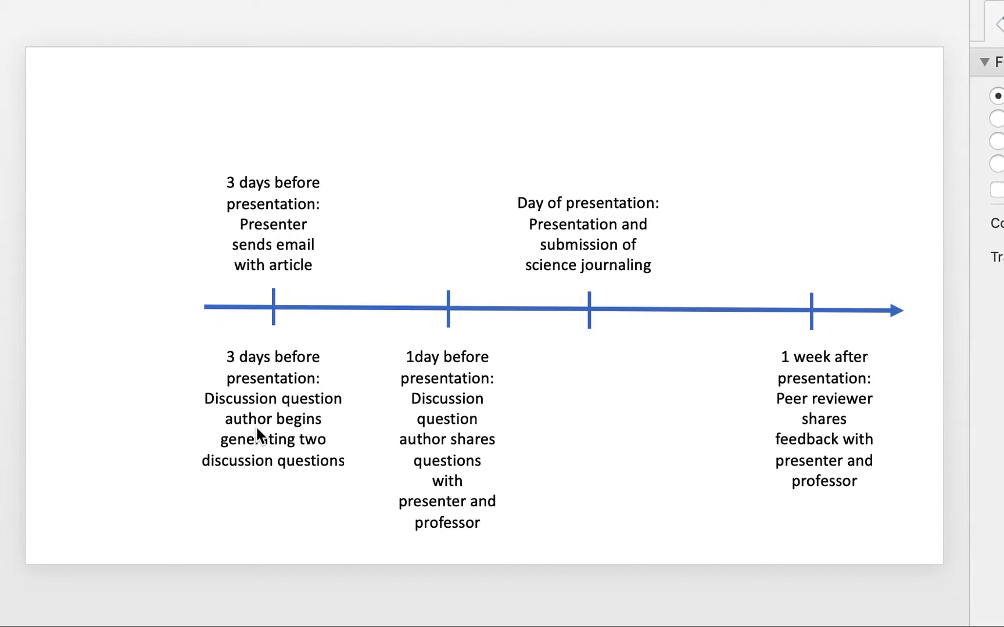
{"action": "mouse_move", "coordinate": [330, 427]}
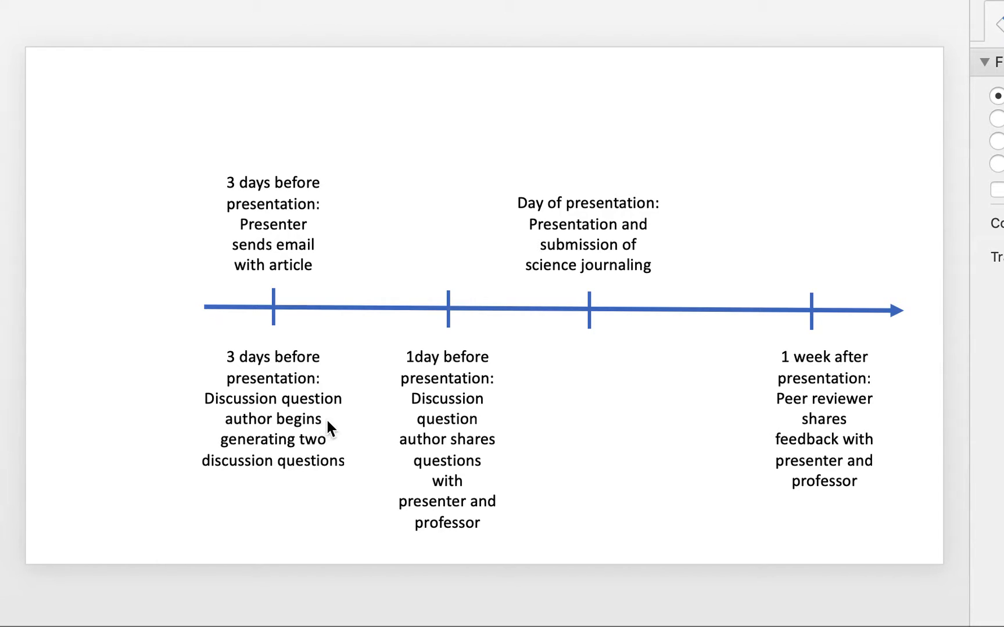
{"action": "mouse_move", "coordinate": [283, 479]}
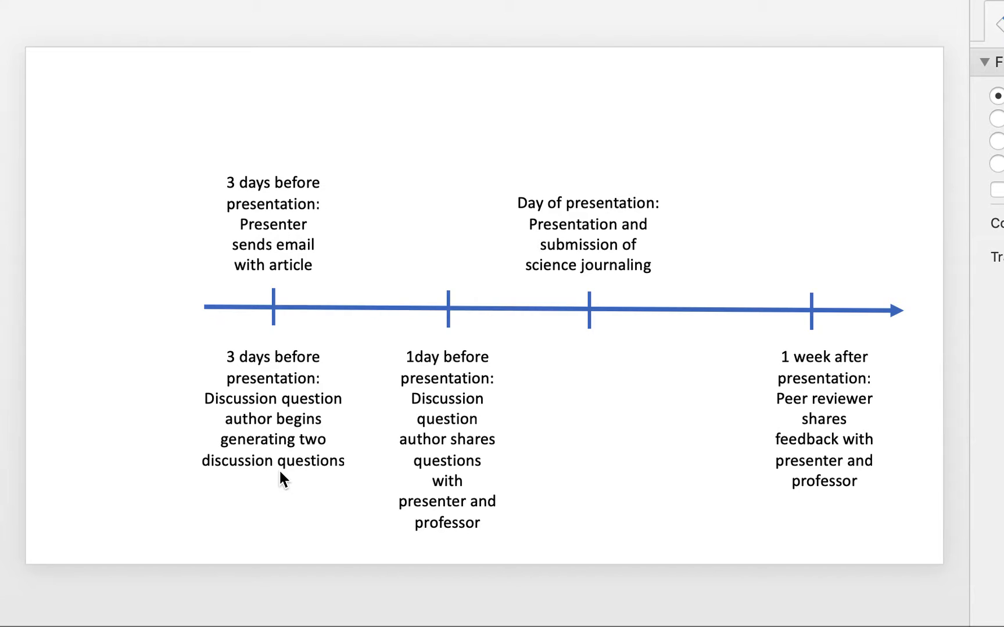
{"action": "mouse_move", "coordinate": [241, 489]}
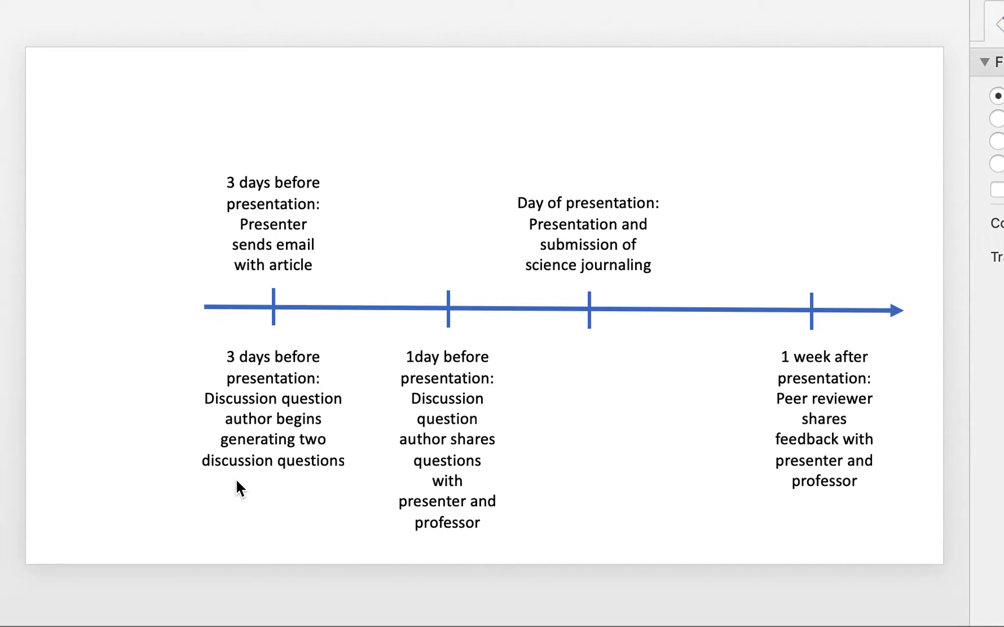
{"action": "mouse_move", "coordinate": [286, 444]}
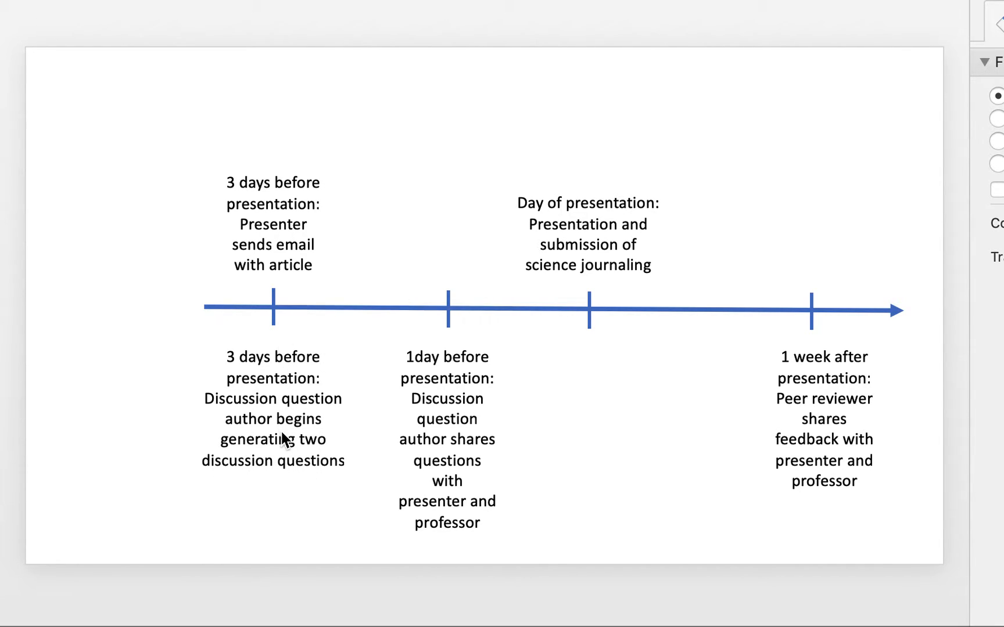
{"action": "mouse_move", "coordinate": [263, 408]}
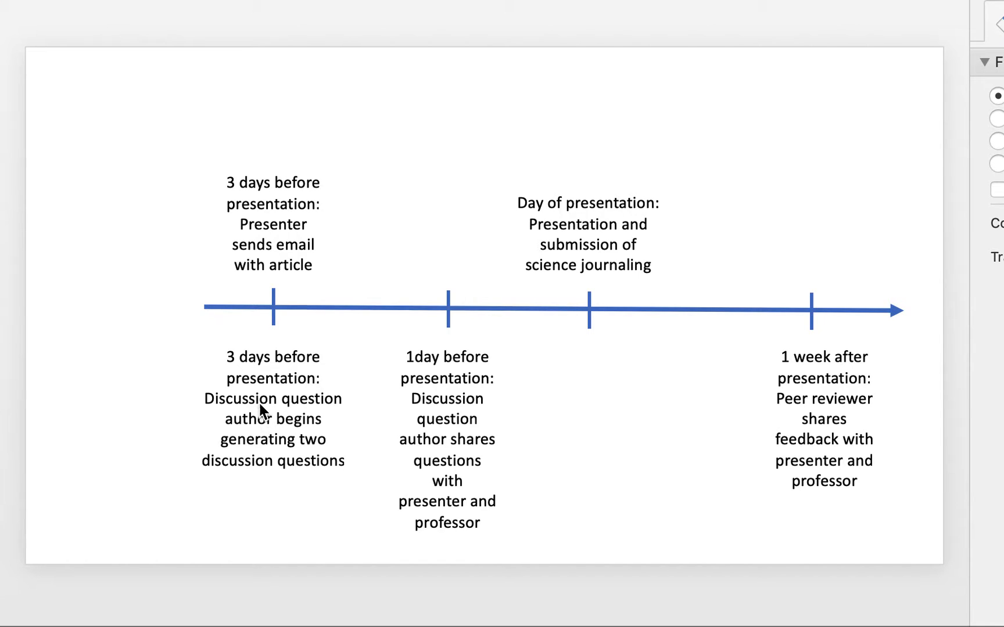
{"action": "mouse_move", "coordinate": [184, 400]}
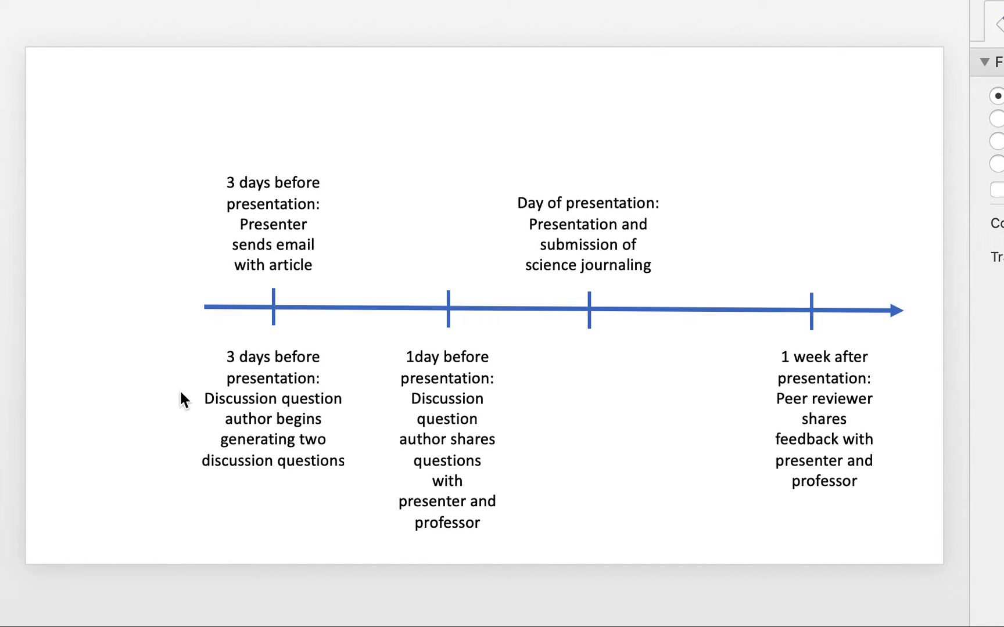
{"action": "mouse_move", "coordinate": [447, 424]}
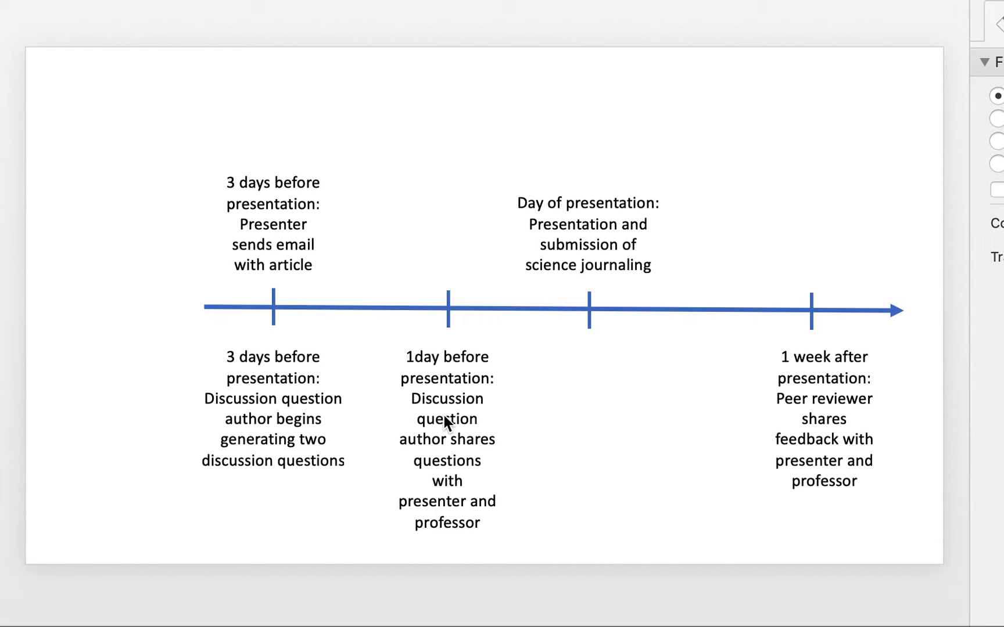
{"action": "mouse_move", "coordinate": [456, 490]}
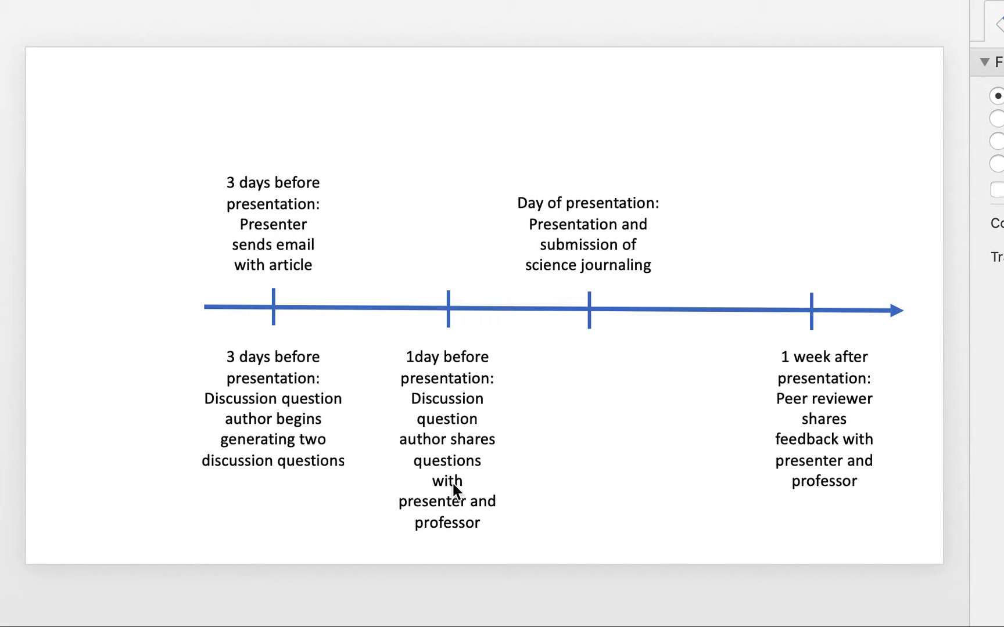
{"action": "mouse_move", "coordinate": [440, 479]}
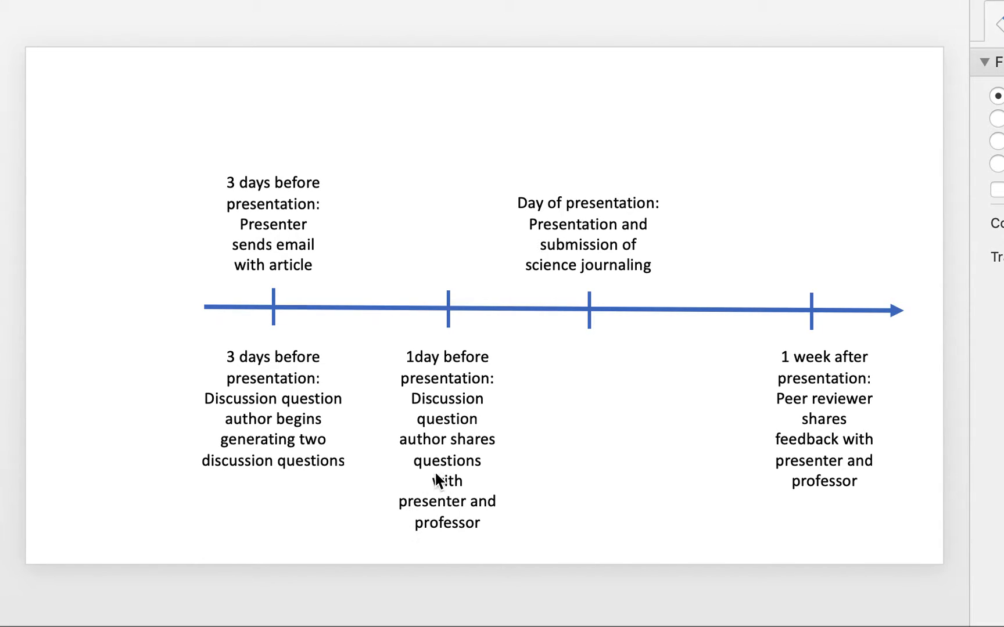
{"action": "mouse_move", "coordinate": [419, 506]}
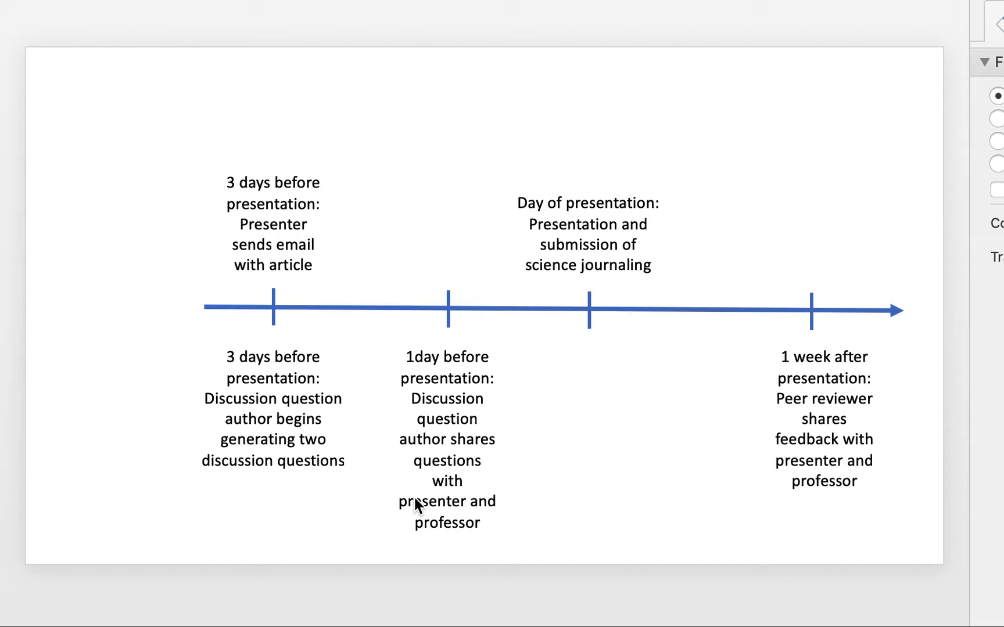
{"action": "mouse_move", "coordinate": [550, 171]}
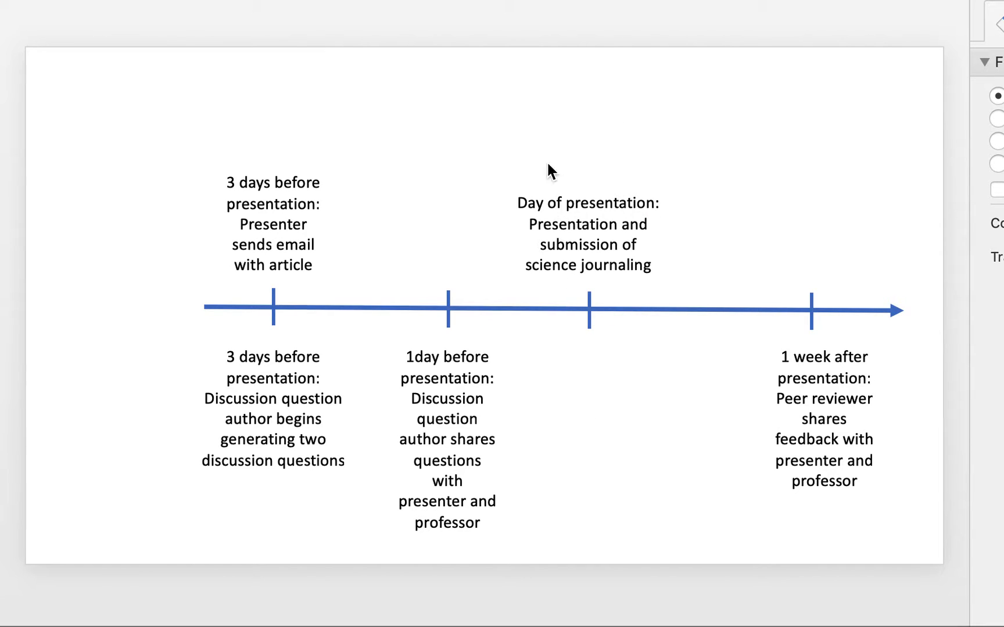
{"action": "mouse_move", "coordinate": [601, 447]}
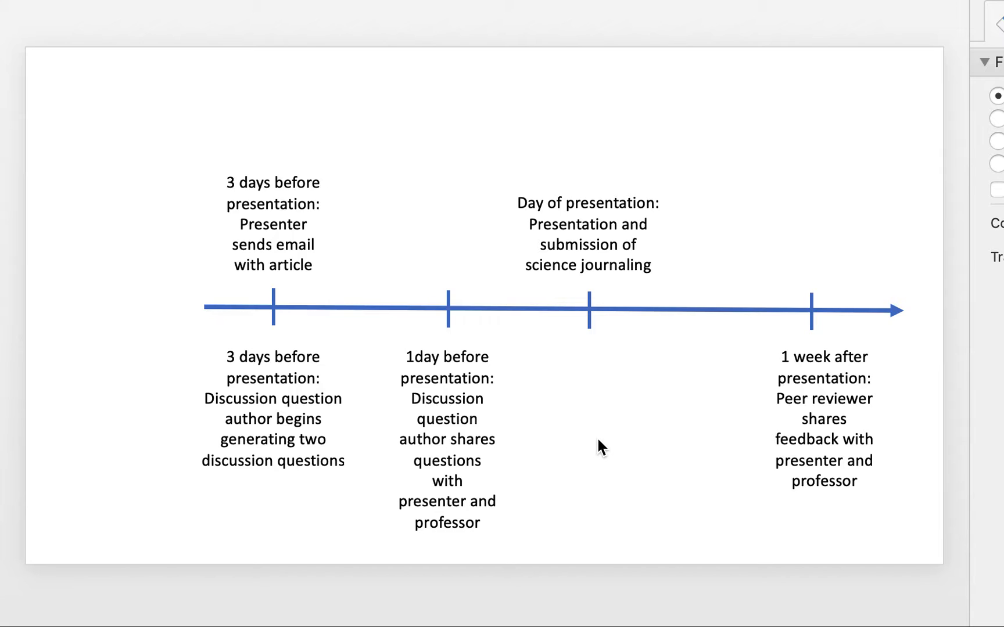
{"action": "mouse_move", "coordinate": [576, 453]}
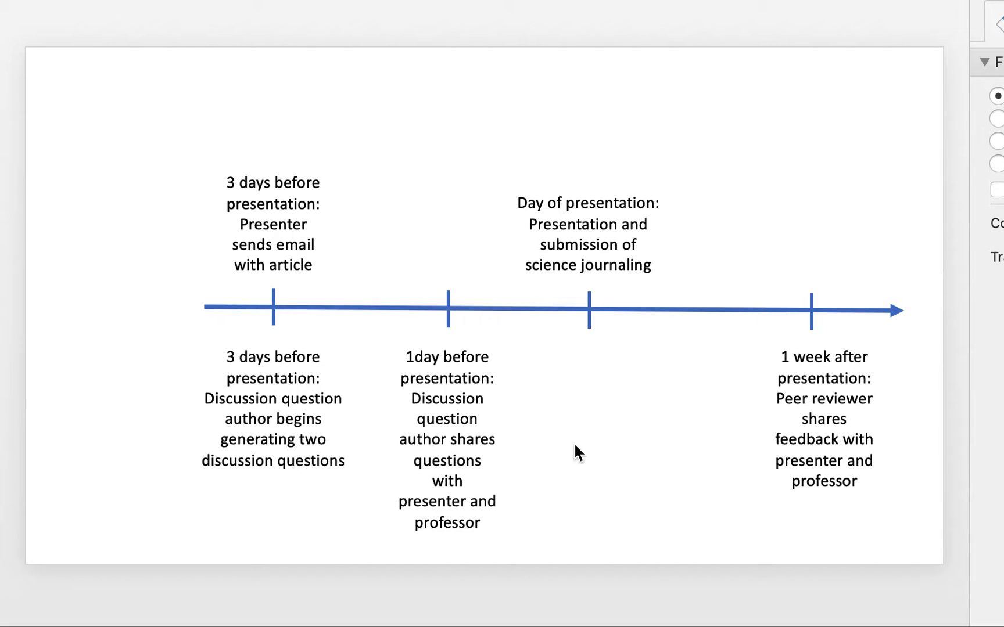
{"action": "mouse_move", "coordinate": [600, 510]}
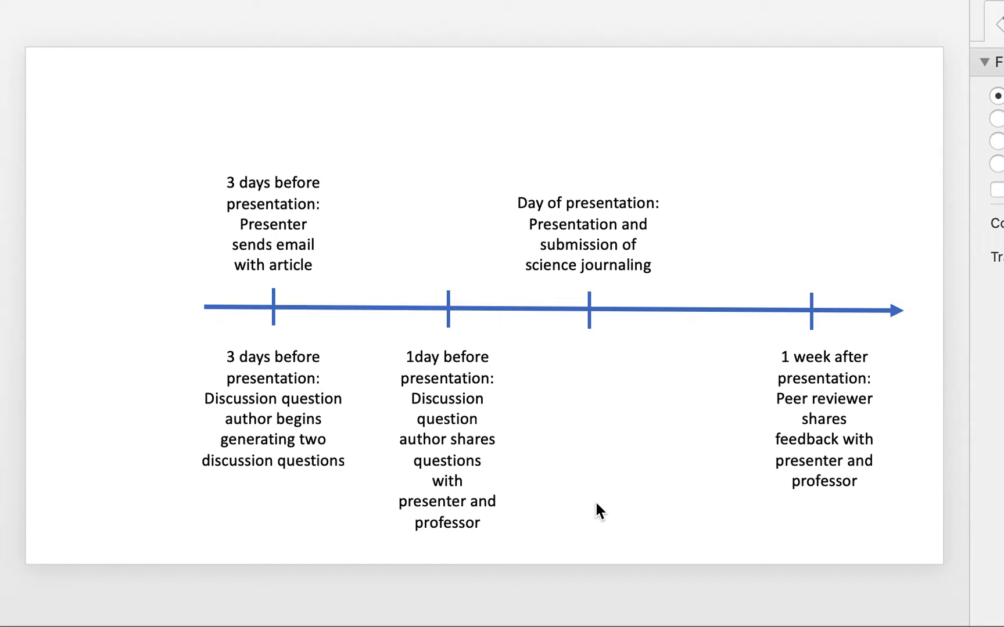
{"action": "mouse_move", "coordinate": [601, 472]}
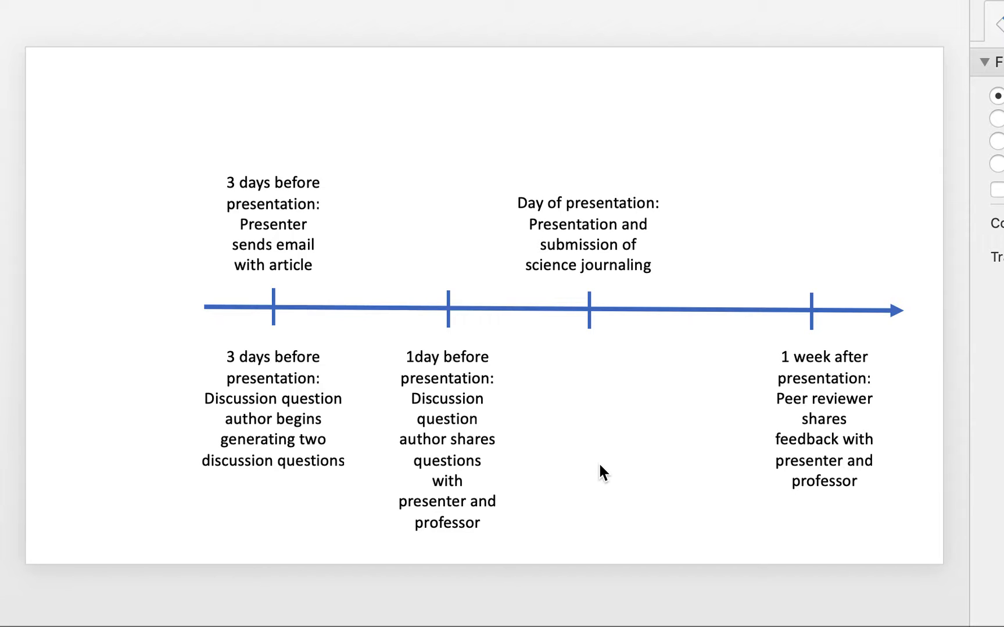
{"action": "mouse_move", "coordinate": [587, 440]}
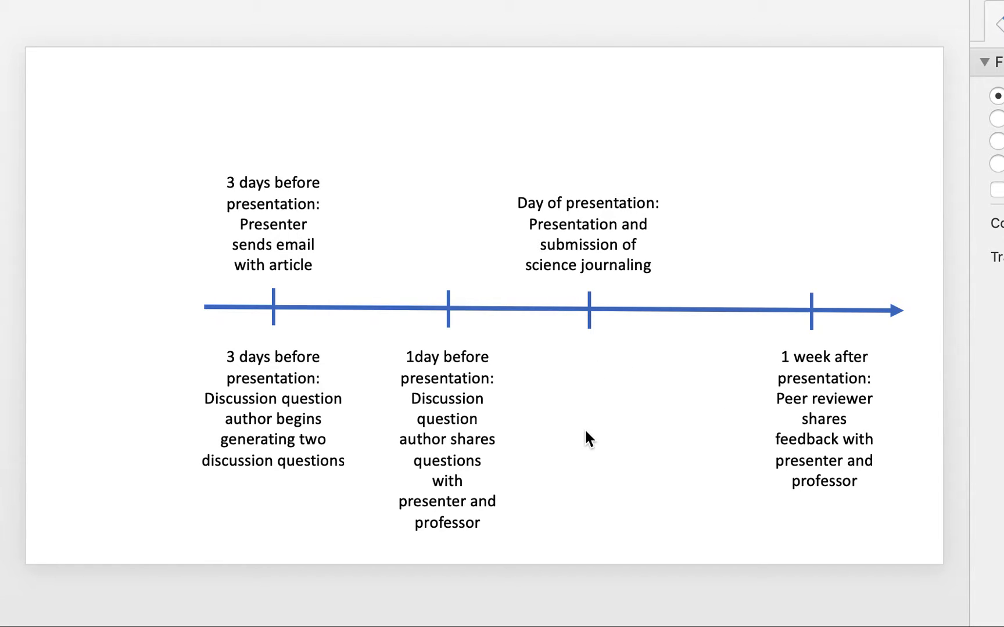
{"action": "mouse_move", "coordinate": [672, 391]}
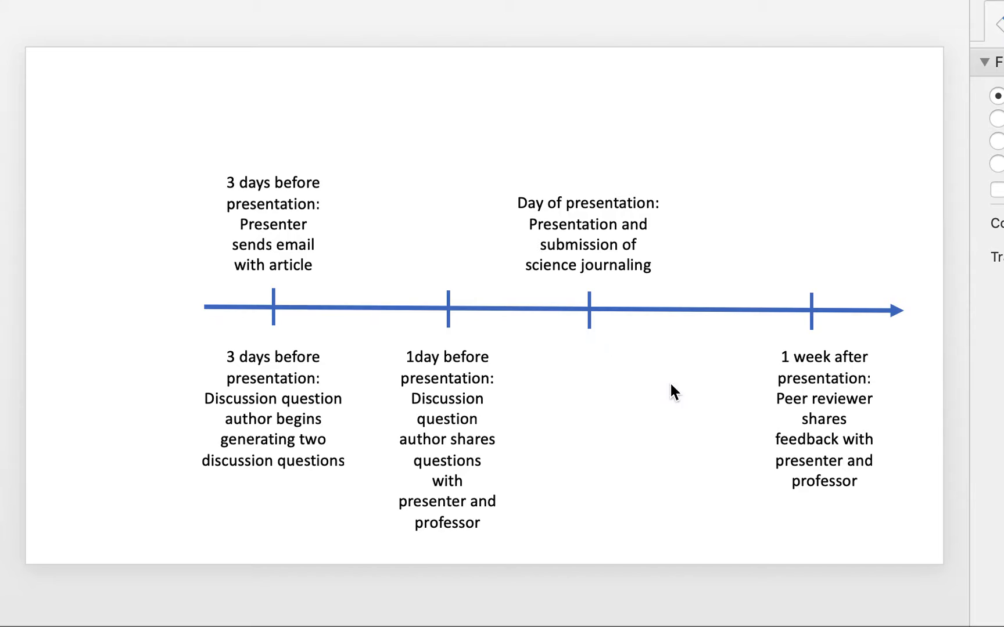
{"action": "mouse_move", "coordinate": [854, 422]}
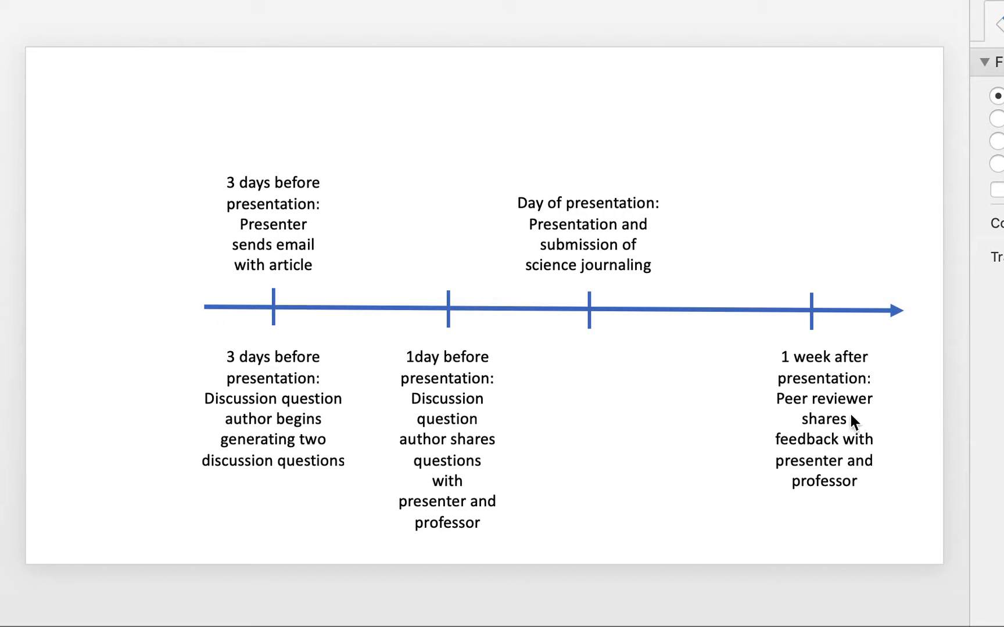
{"action": "mouse_move", "coordinate": [821, 435]}
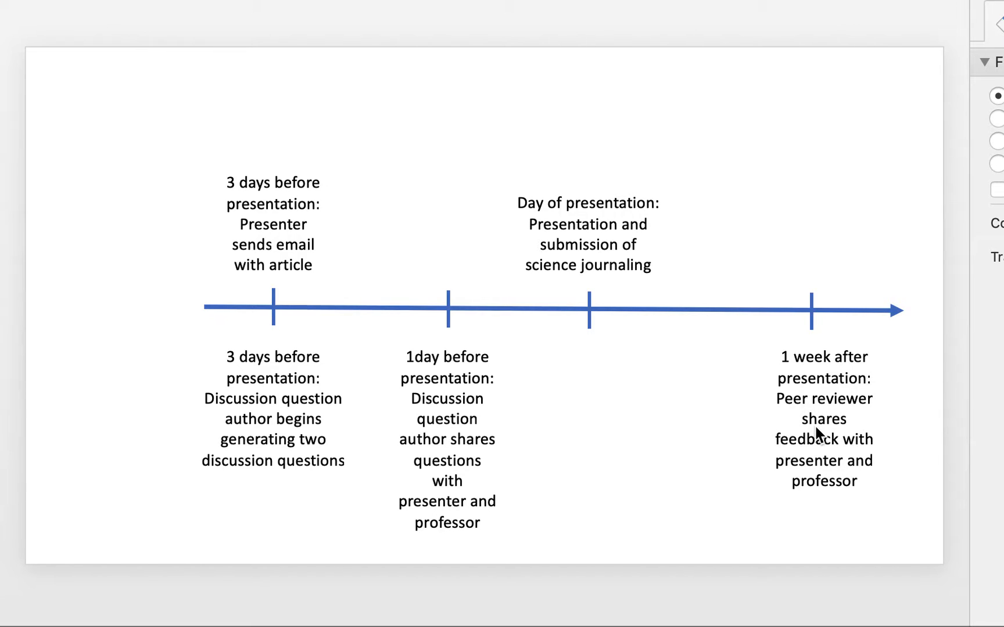
{"action": "mouse_move", "coordinate": [819, 485]}
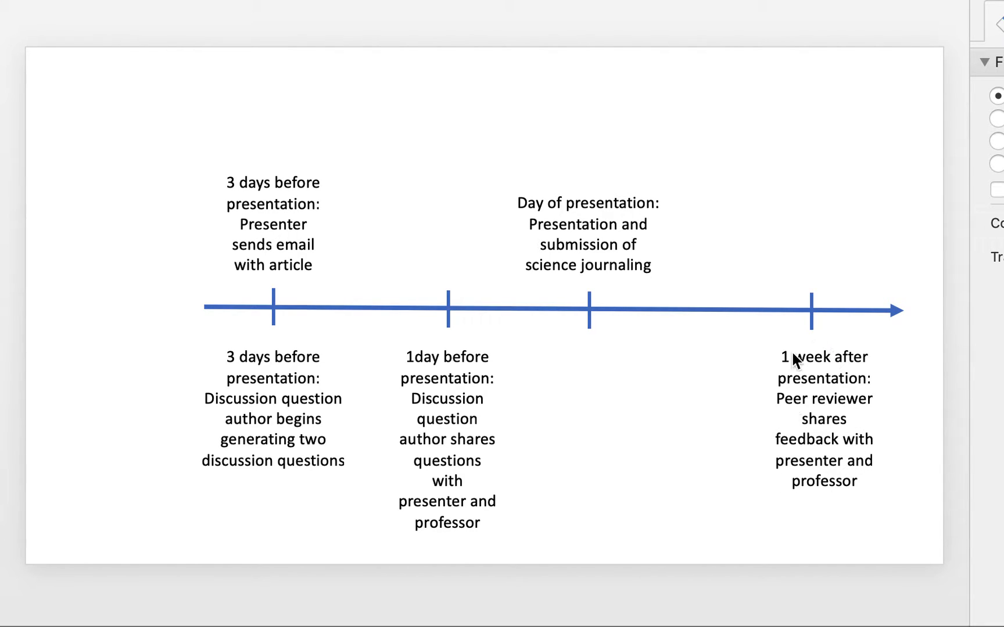
{"action": "mouse_move", "coordinate": [537, 376]}
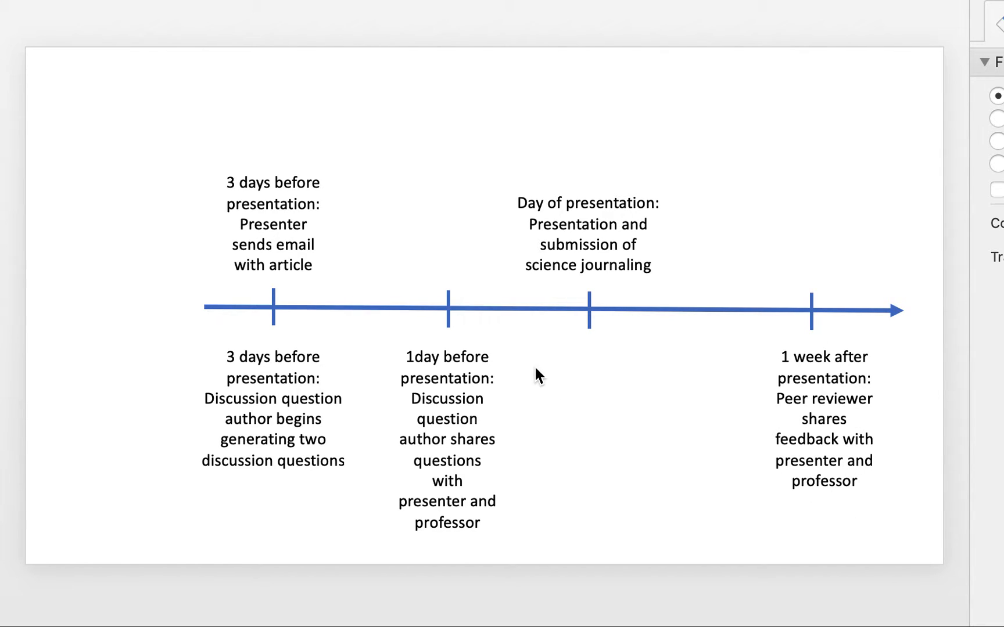
{"action": "mouse_move", "coordinate": [159, 270]}
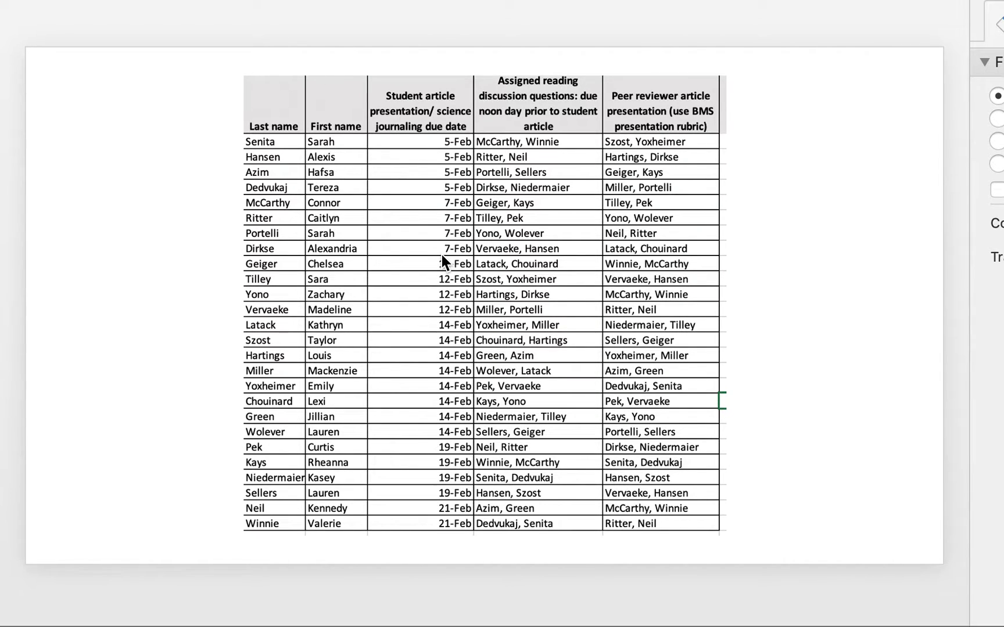
{"action": "mouse_move", "coordinate": [337, 188]}
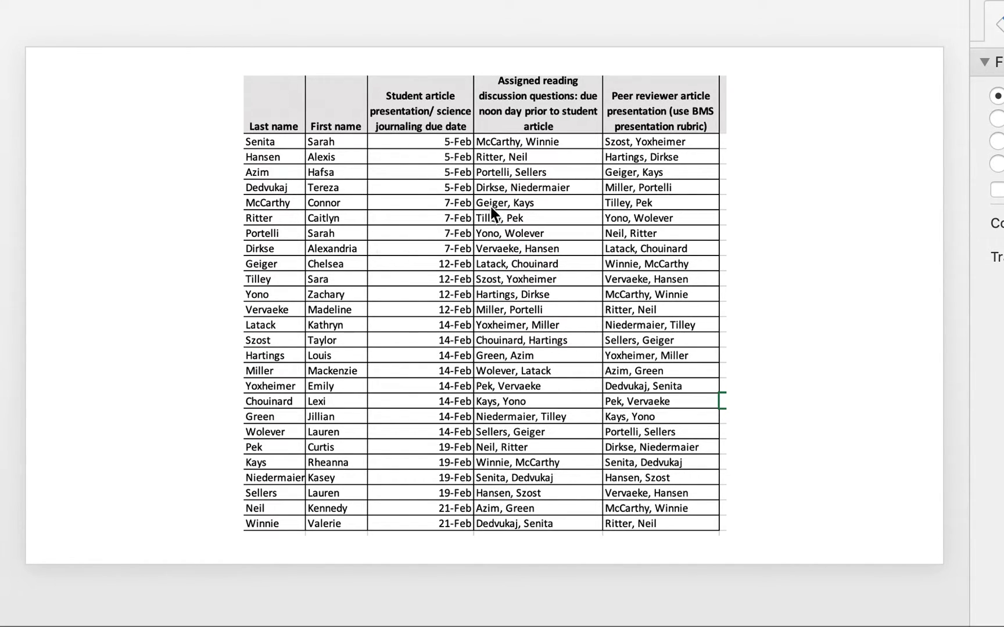
{"action": "mouse_move", "coordinate": [452, 149]}
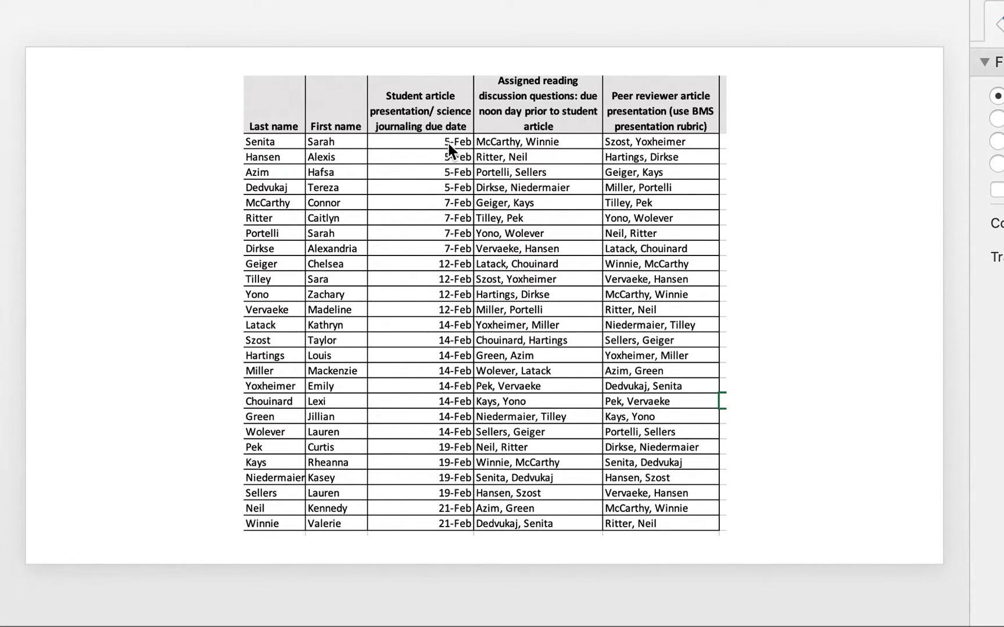
{"action": "mouse_move", "coordinate": [452, 165]}
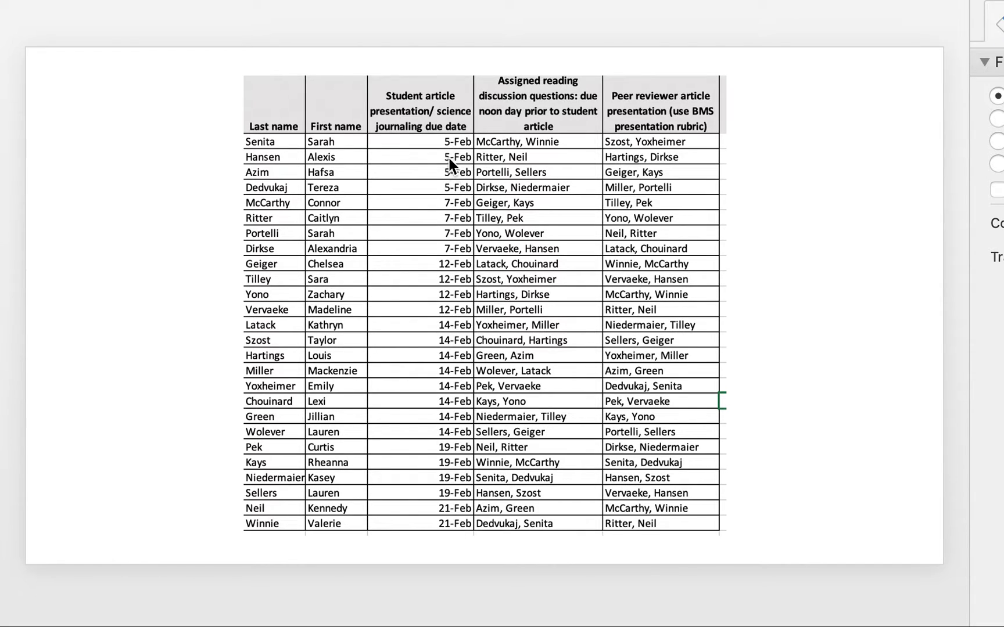
{"action": "mouse_move", "coordinate": [443, 532]}
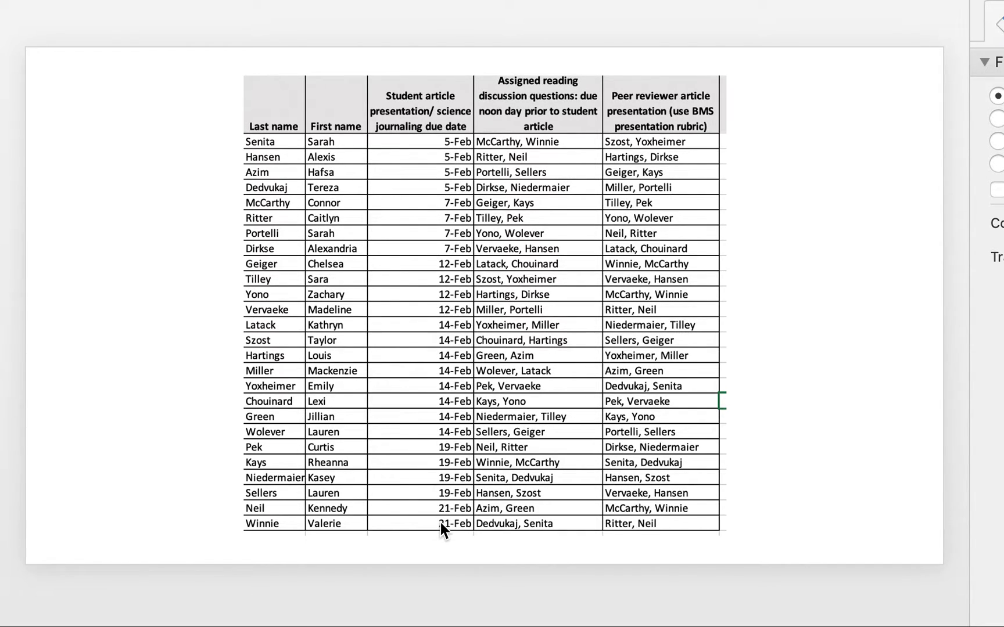
{"action": "mouse_move", "coordinate": [296, 156]}
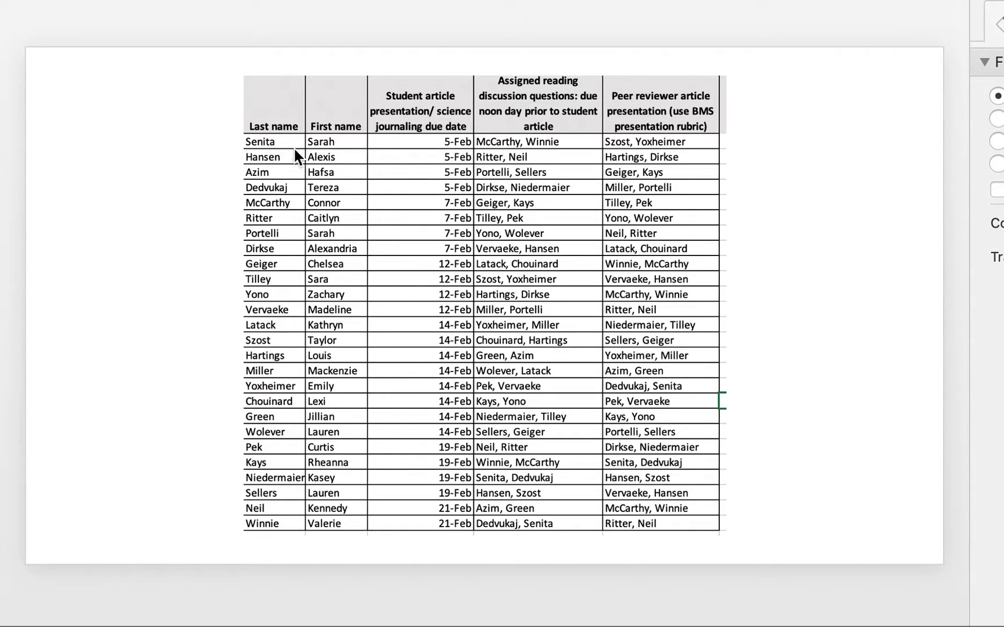
{"action": "mouse_move", "coordinate": [438, 146]}
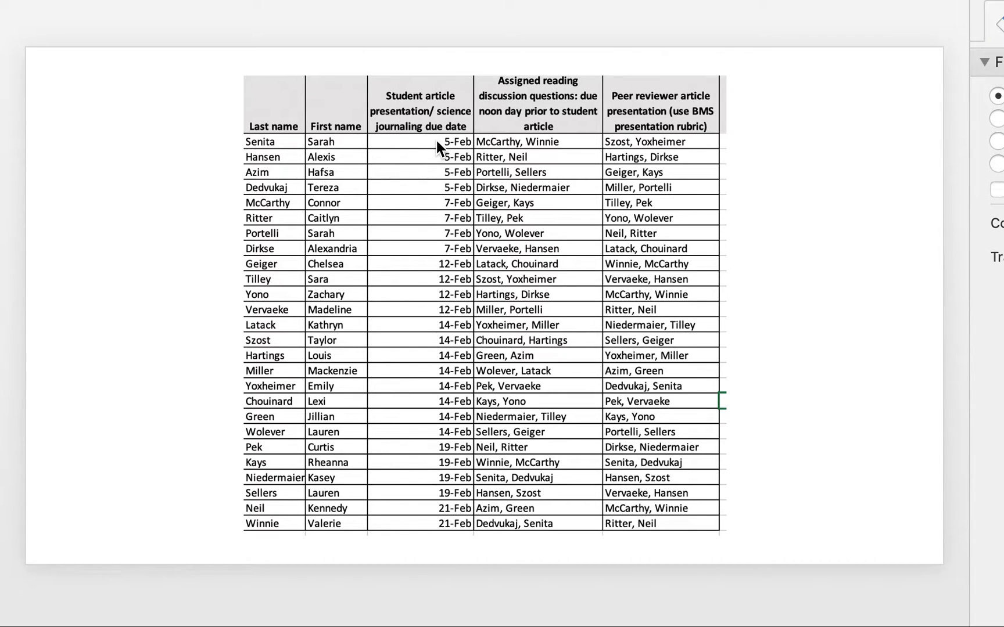
{"action": "mouse_move", "coordinate": [446, 156]}
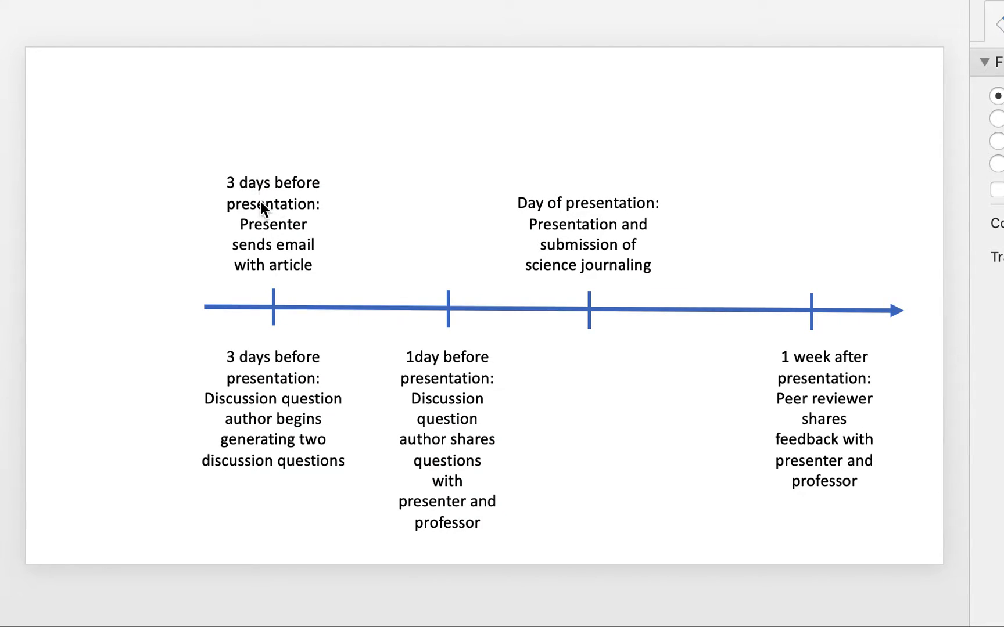
{"action": "mouse_move", "coordinate": [195, 324]}
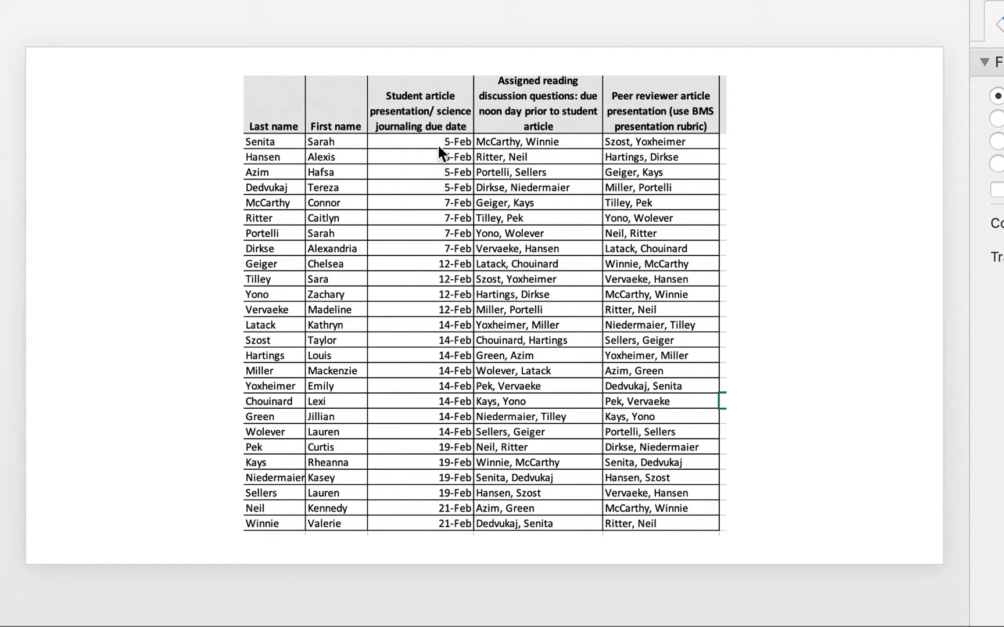
{"action": "mouse_move", "coordinate": [545, 117]}
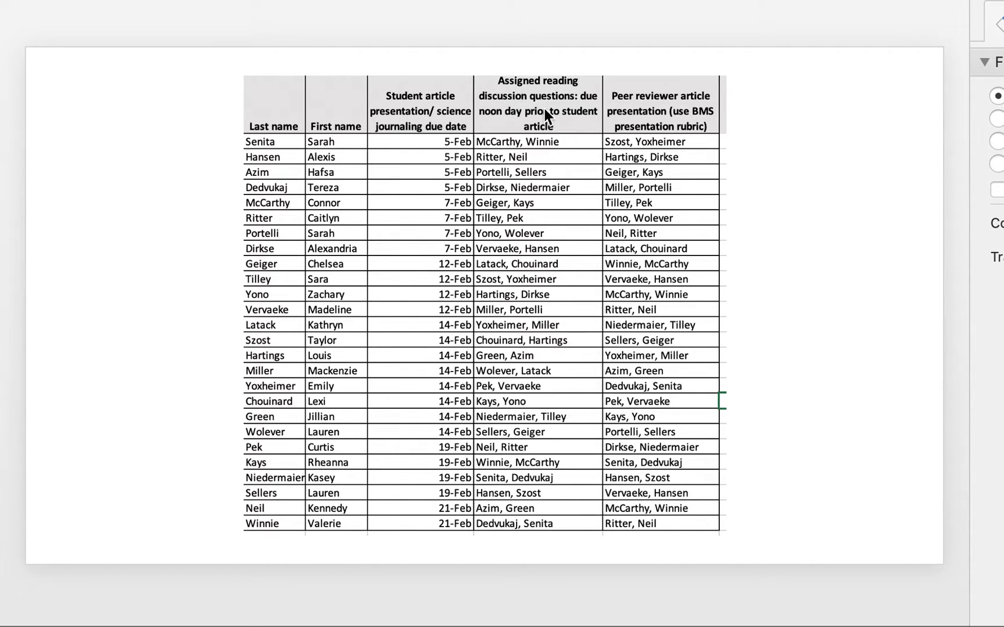
{"action": "mouse_move", "coordinate": [508, 115]}
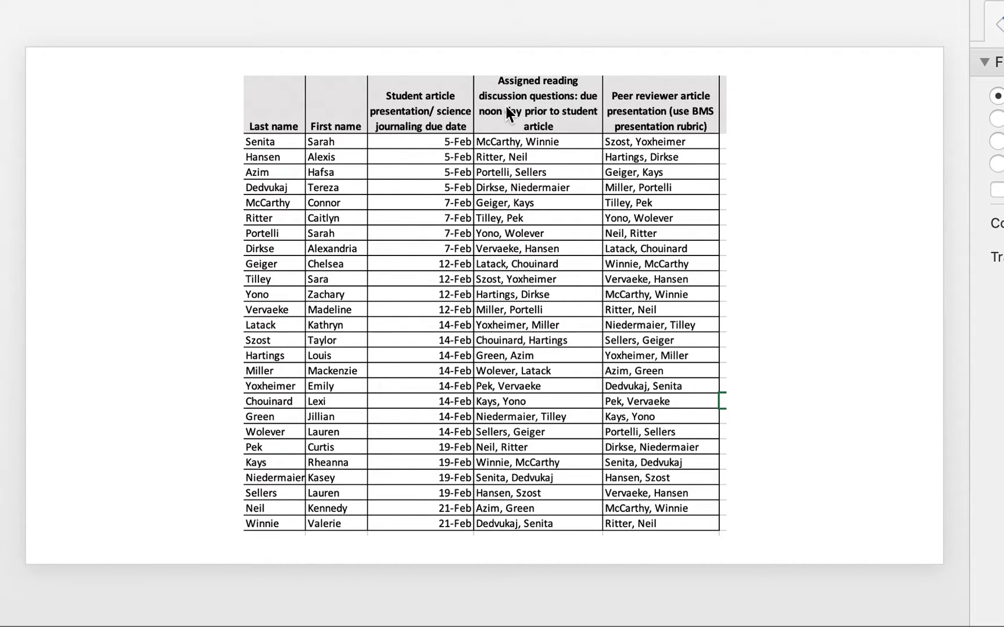
{"action": "mouse_move", "coordinate": [557, 153]}
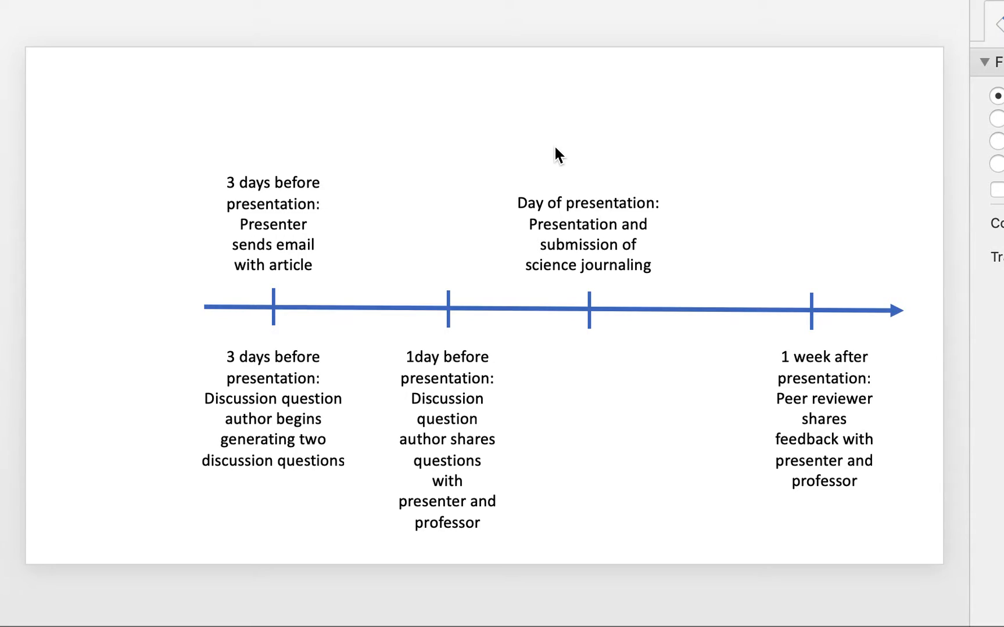
{"action": "mouse_move", "coordinate": [462, 448]}
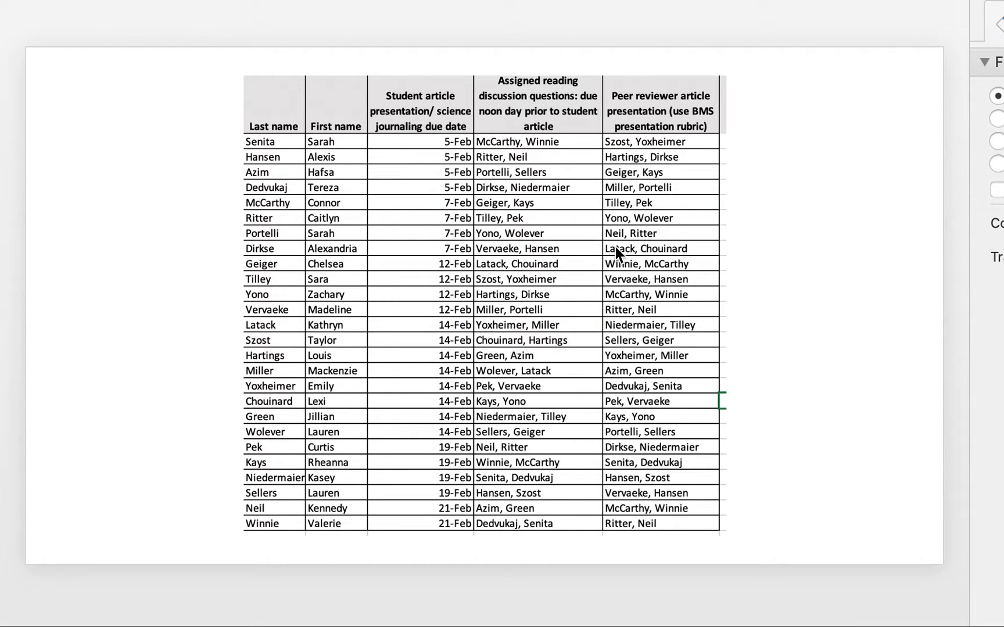
{"action": "mouse_move", "coordinate": [691, 160]}
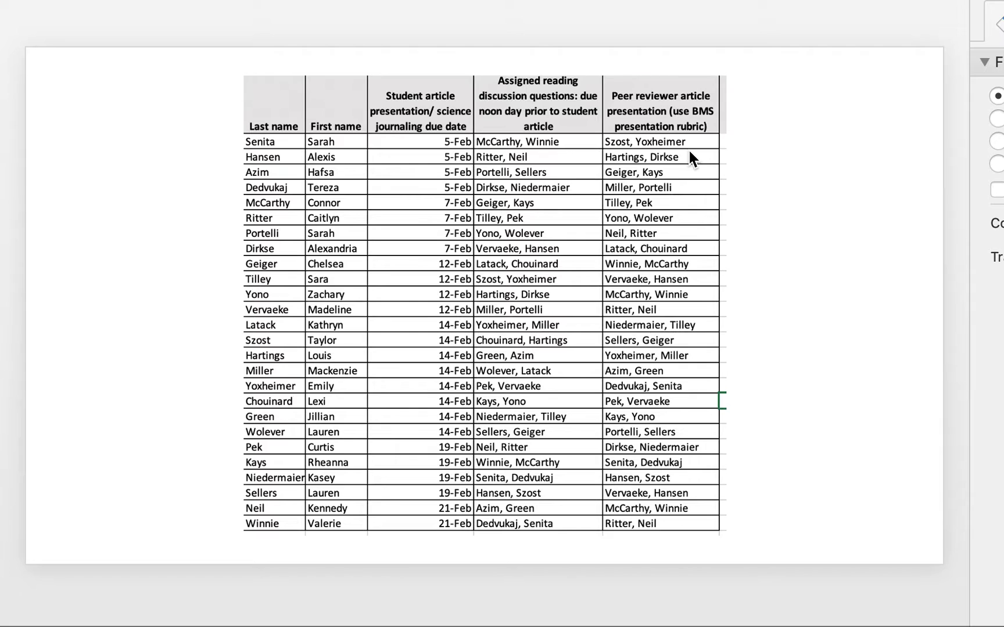
{"action": "mouse_move", "coordinate": [672, 159]}
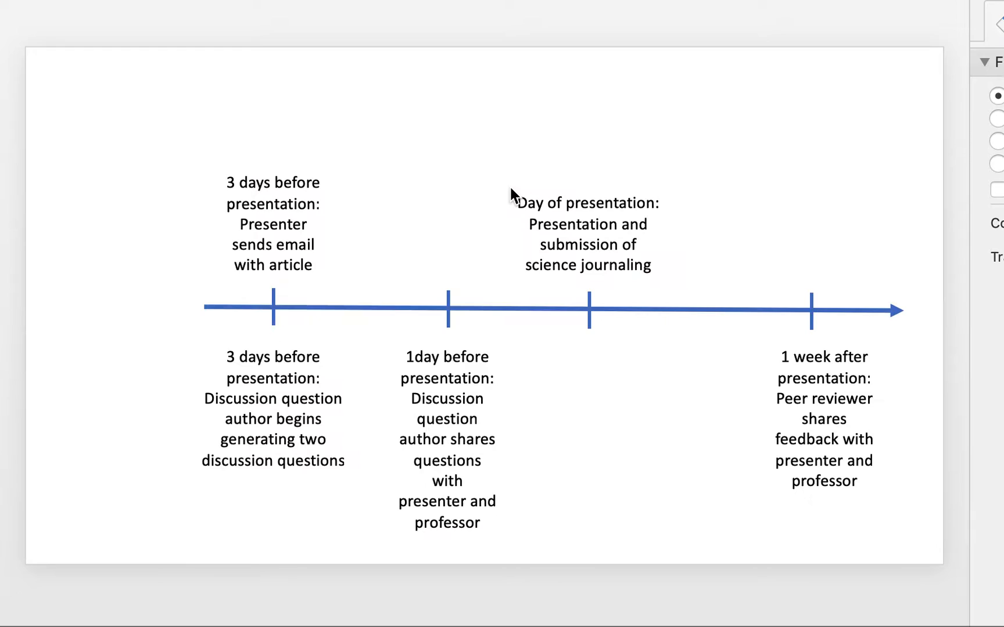
{"action": "mouse_move", "coordinate": [807, 363]}
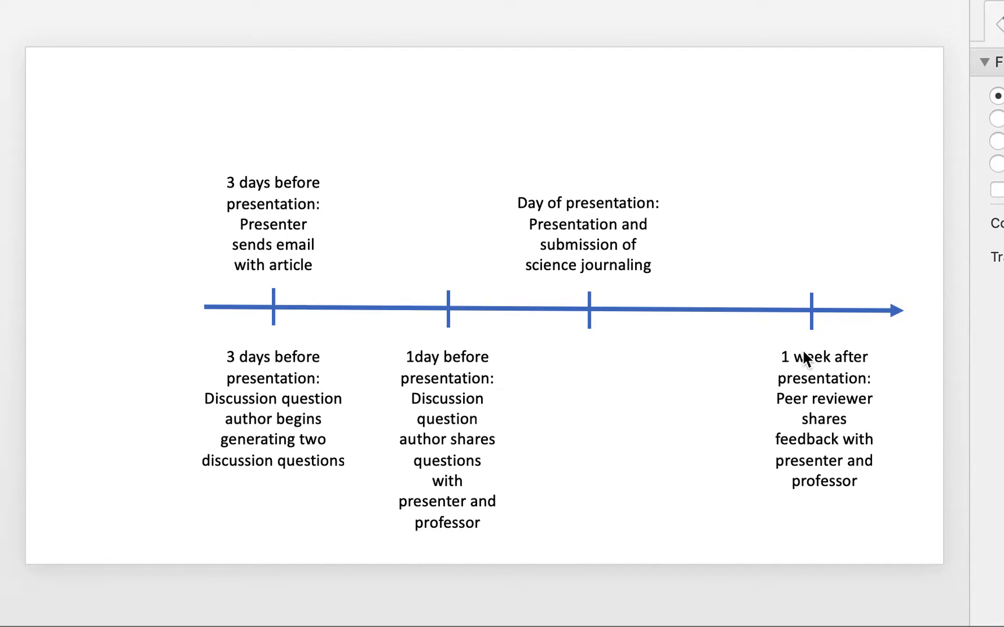
{"action": "mouse_move", "coordinate": [833, 323]}
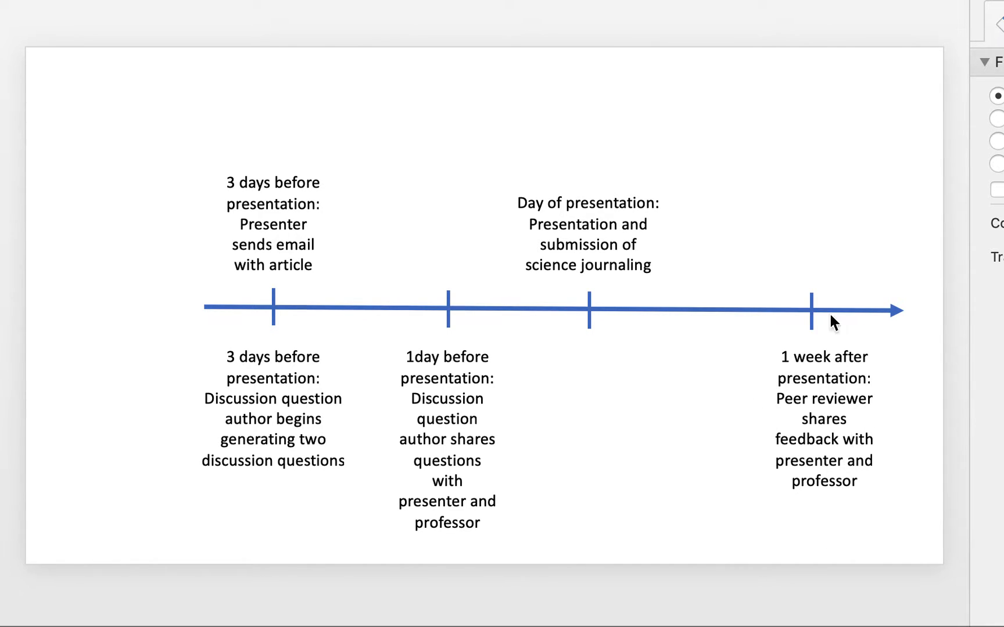
{"action": "mouse_move", "coordinate": [859, 563]}
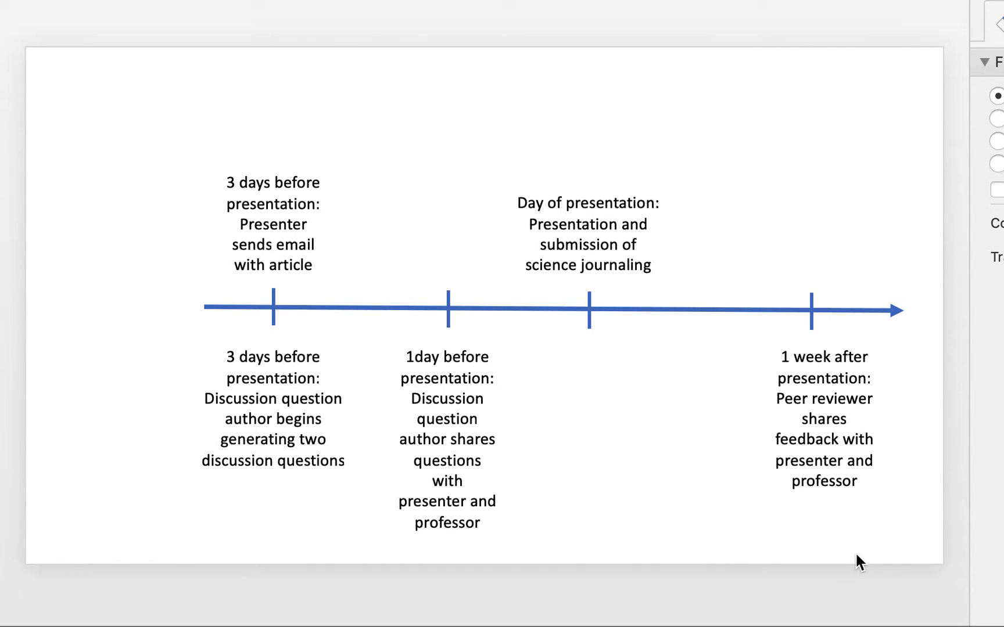
{"action": "mouse_move", "coordinate": [744, 502]}
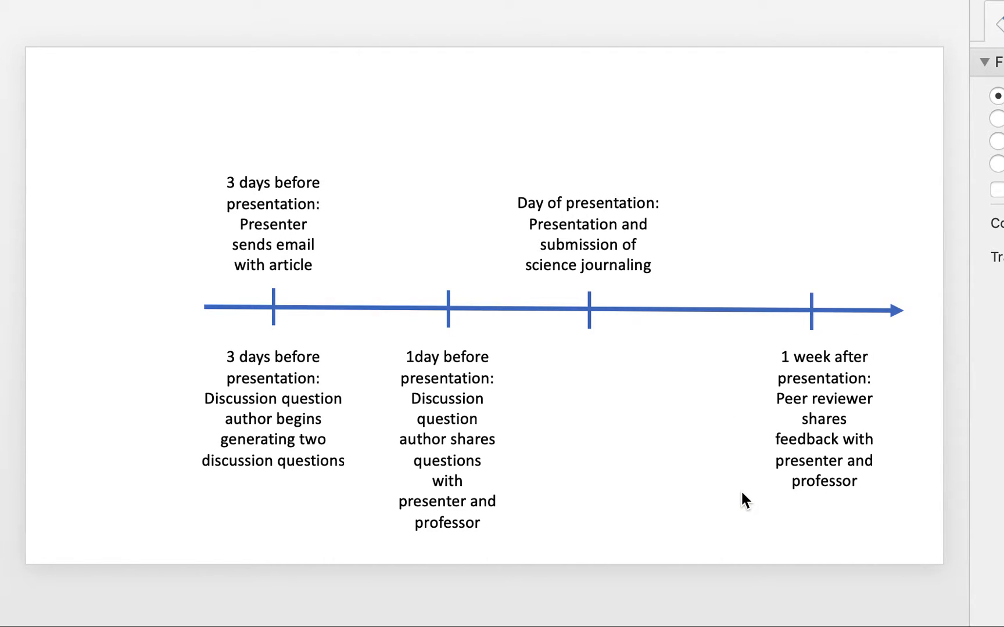
{"action": "mouse_move", "coordinate": [704, 454]}
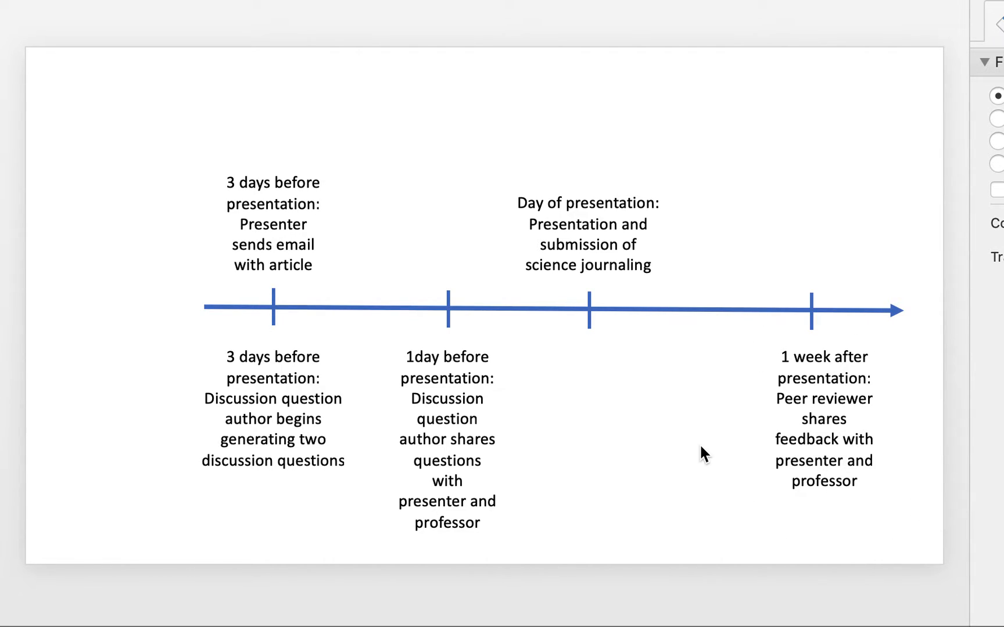
{"action": "mouse_move", "coordinate": [391, 413]}
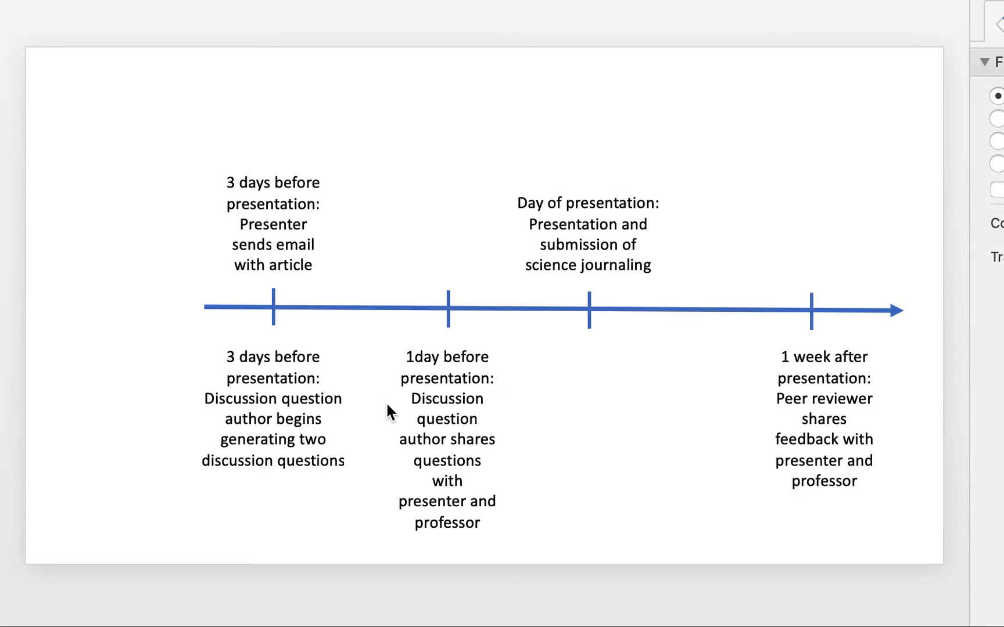
{"action": "mouse_move", "coordinate": [852, 445]}
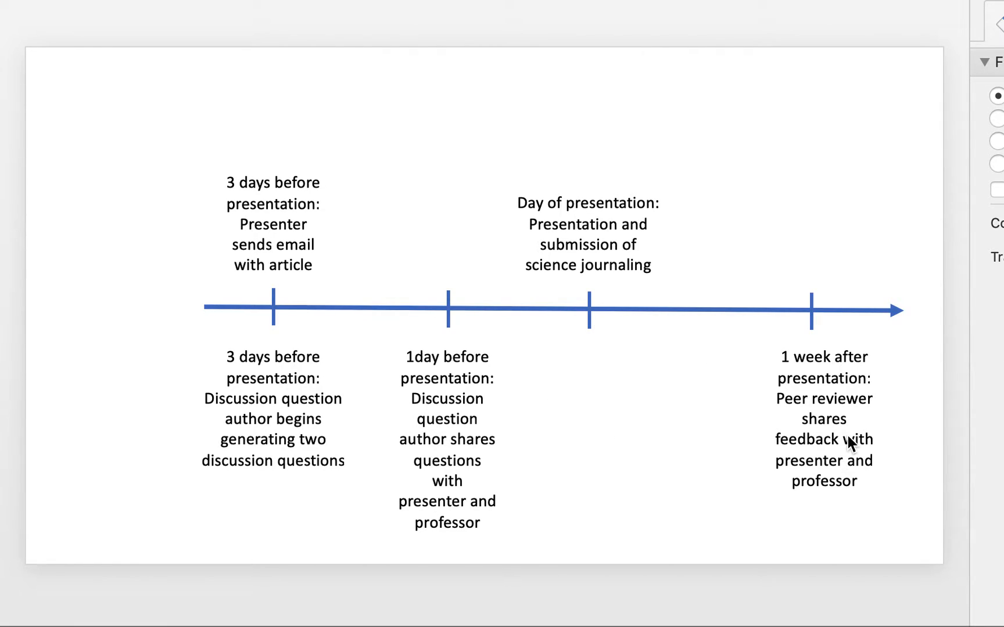
{"action": "mouse_move", "coordinate": [450, 370]}
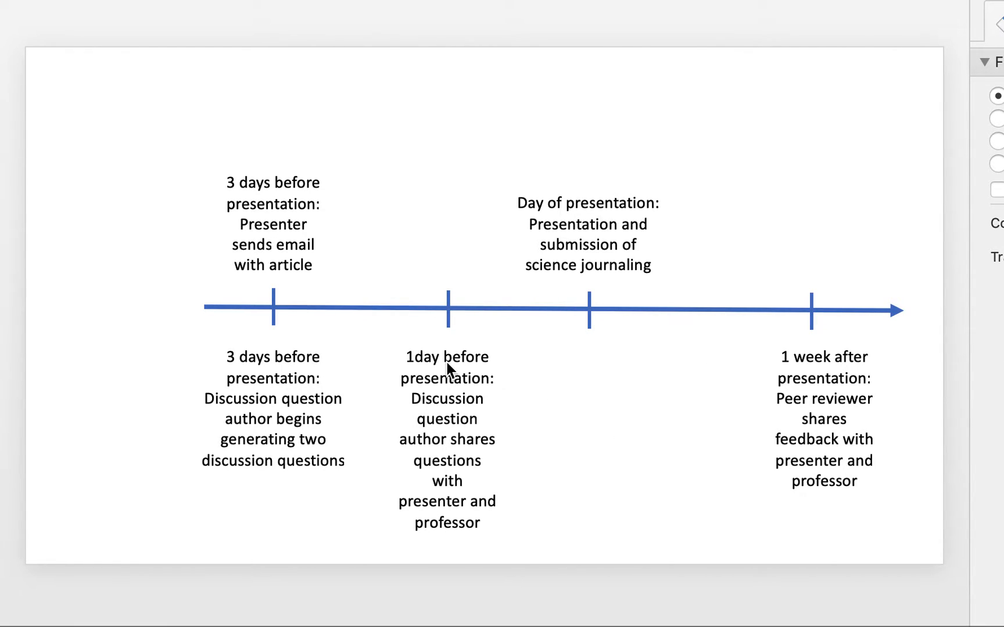